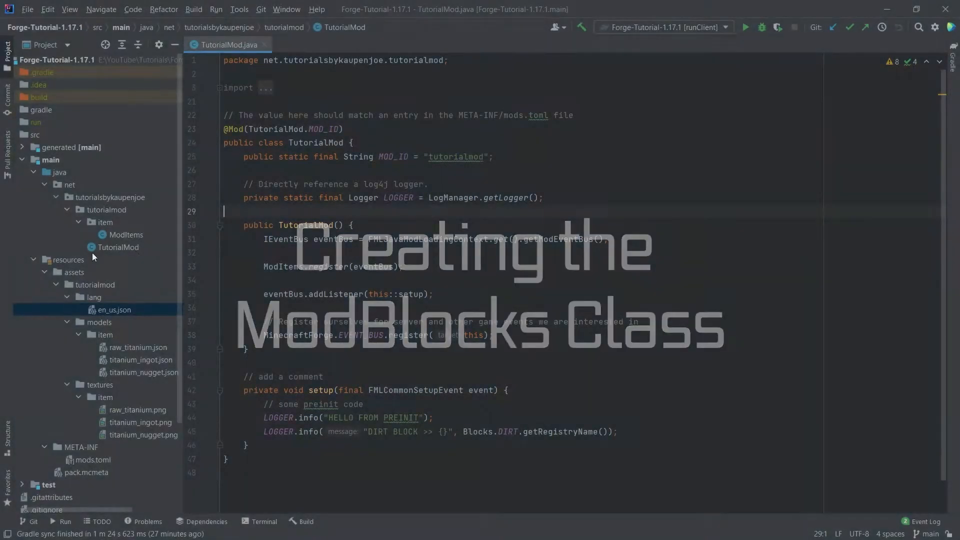
Step: Create a block package under tutorialmod and add an empty ModBlocks Java class to it
{"action": "left_click", "coordinate": [107, 209]}
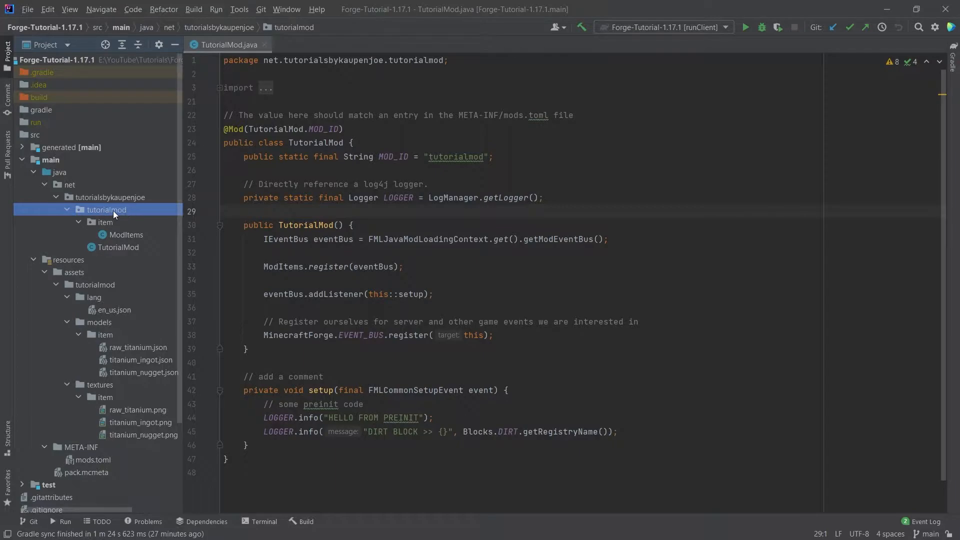
{"action": "right_click", "coordinate": [107, 209]}
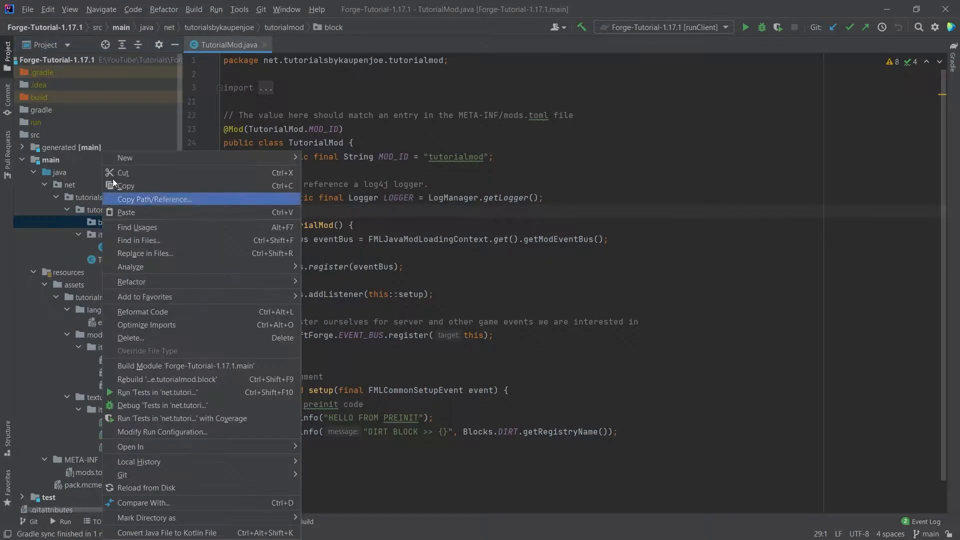
{"action": "left_click", "coordinate": [124, 158]}
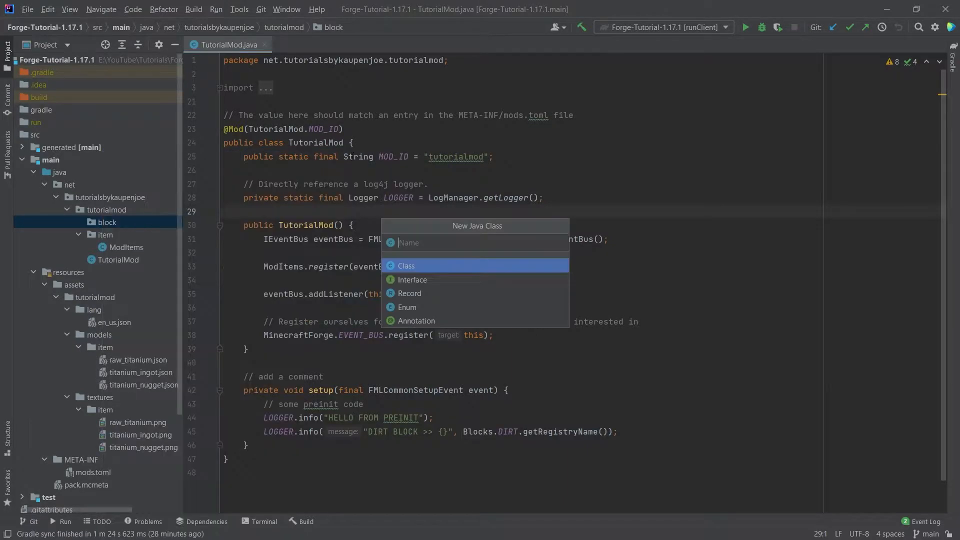
{"action": "key", "text": "Escape"}
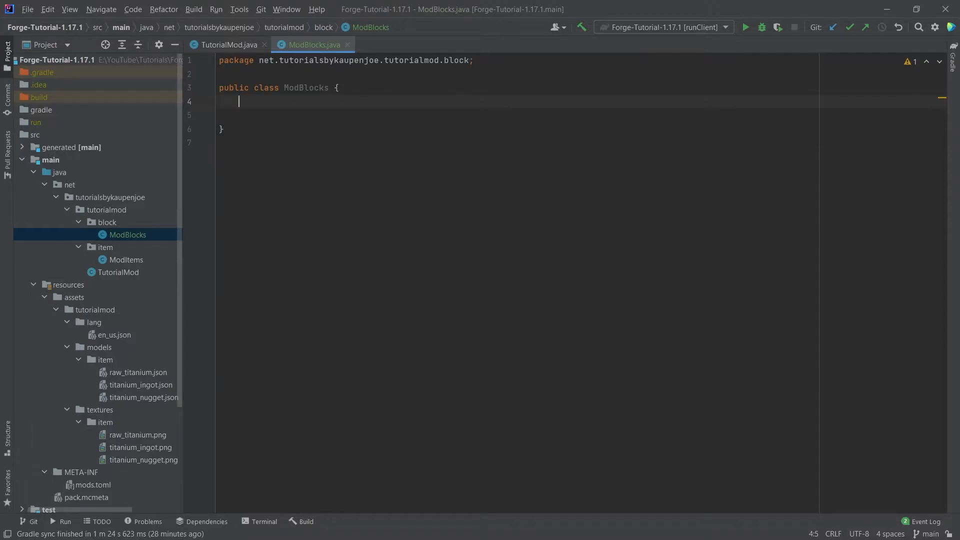
Step: Declare public static final DeferredRegister<Block> BLOCKS = DeferredRegister.create(ForgeRegistries.BLOCKS, TutorialMod.MOD_ID)
{"action": "type", "text": "public static"}
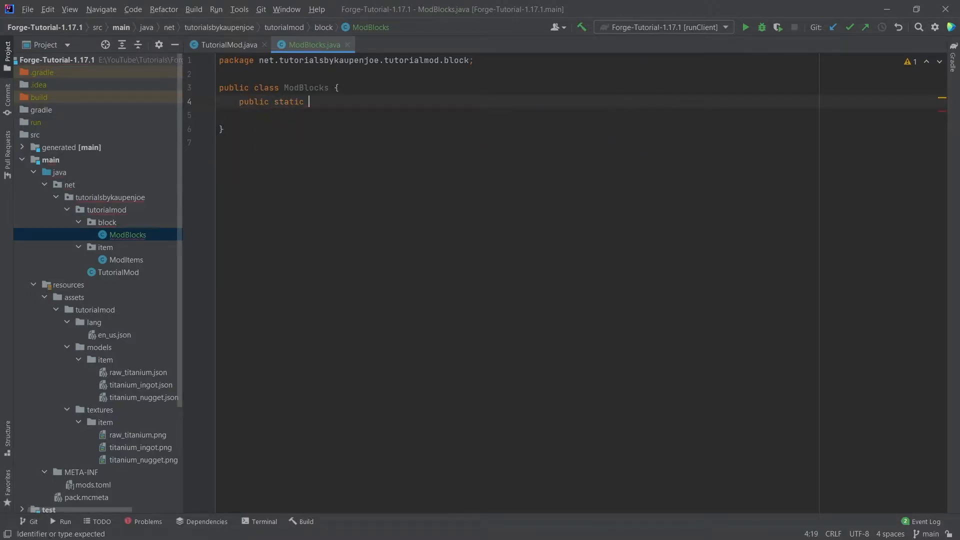
{"action": "type", "text": "final DeferredRegister<Block>"}
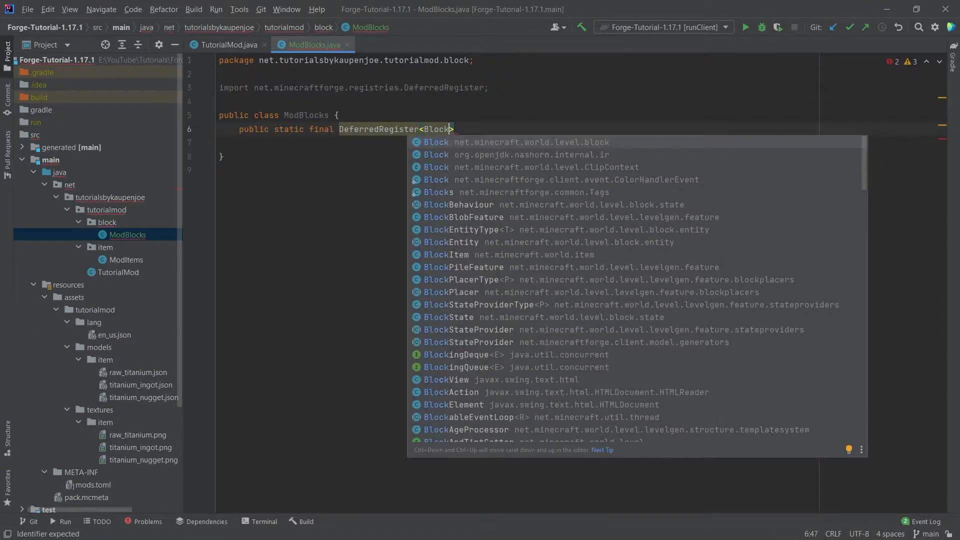
{"action": "mouse_move", "coordinate": [533, 142]}
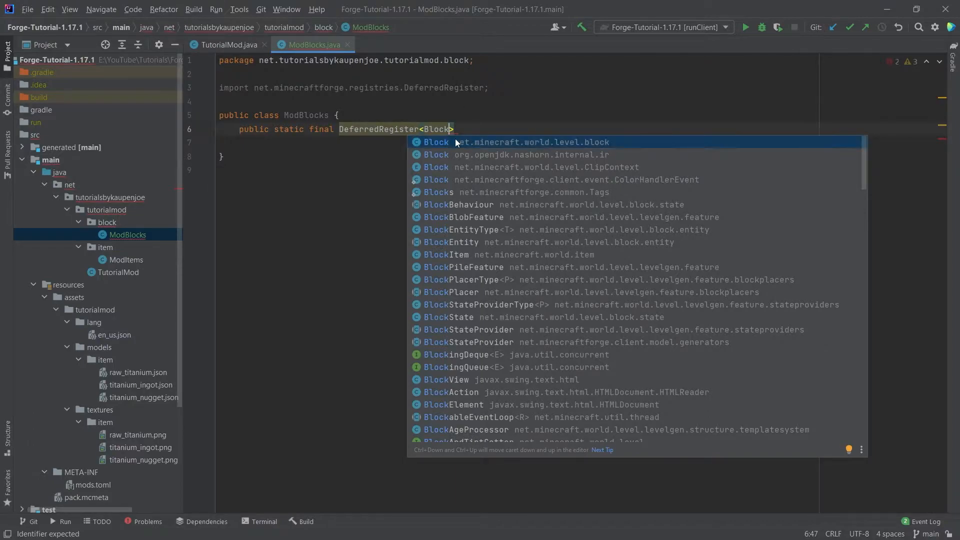
{"action": "mouse_move", "coordinate": [544, 152]}
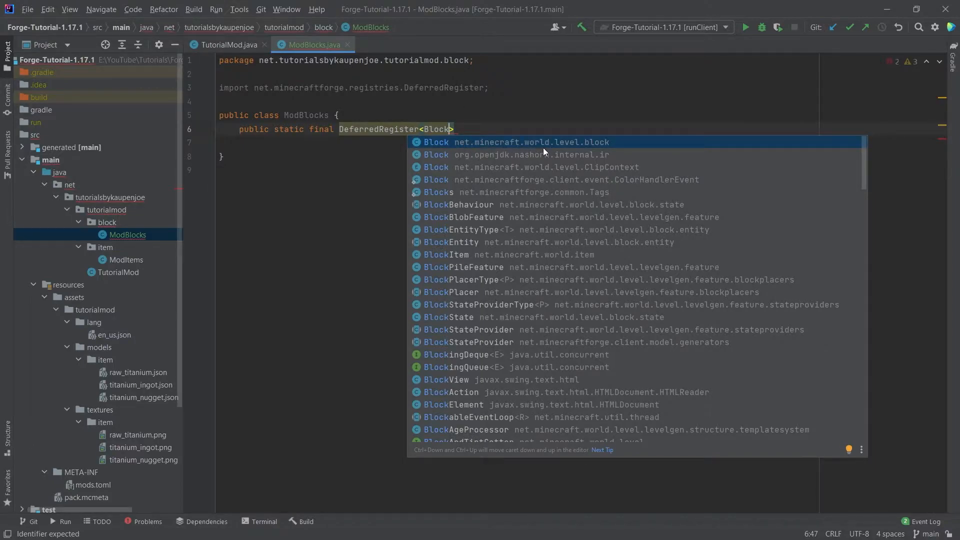
{"action": "mouse_move", "coordinate": [471, 151]}
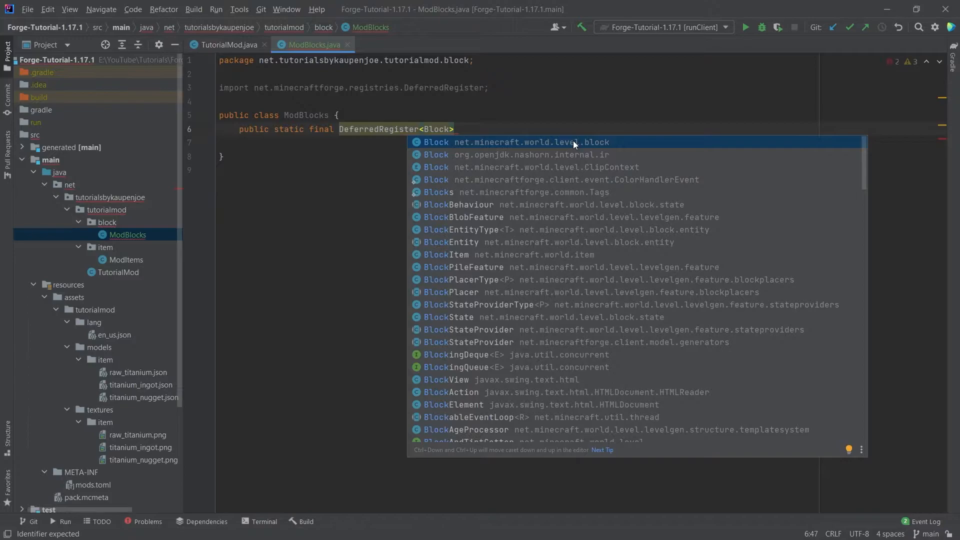
{"action": "mouse_move", "coordinate": [582, 147]}
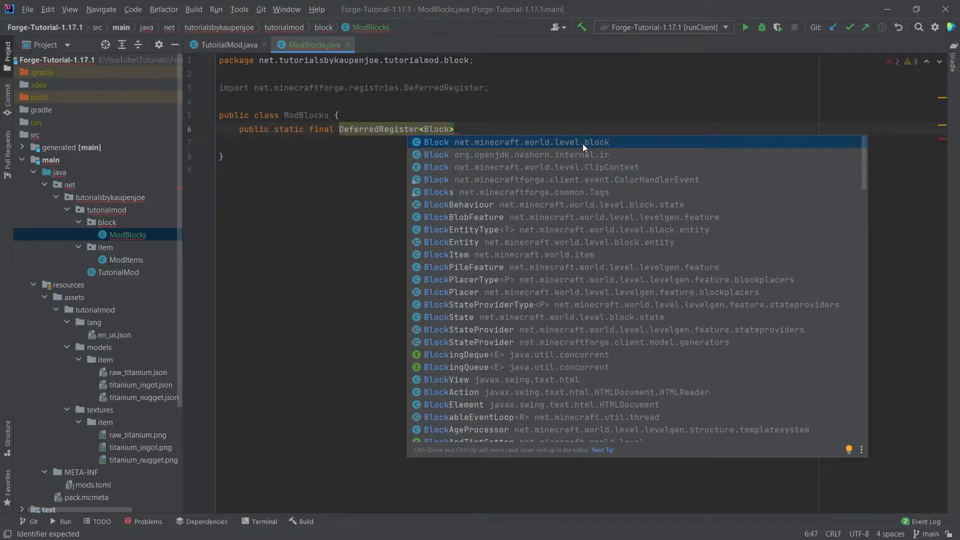
{"action": "left_click", "coordinate": [514, 142]}
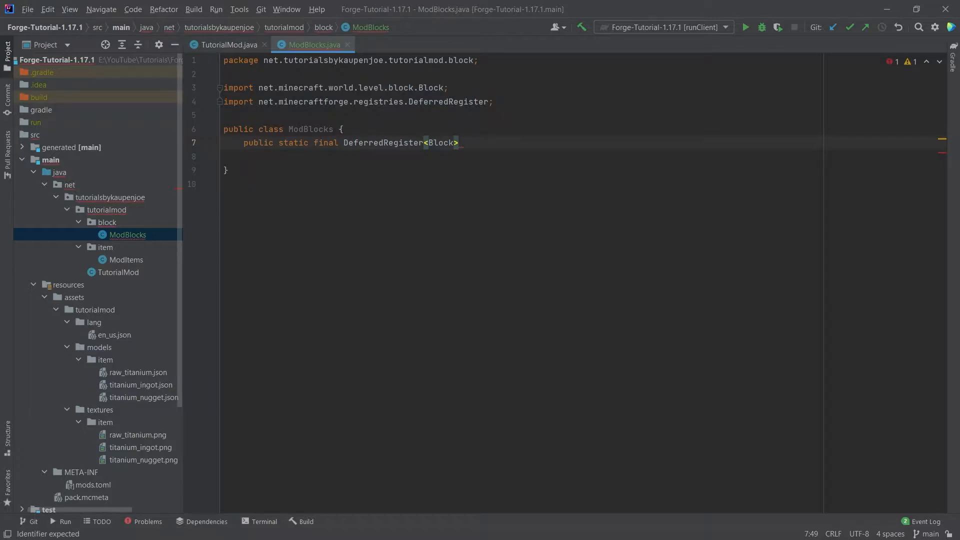
{"action": "type", "text": "_BLOCKS ="}
{"action": "left_click", "coordinate": [524, 156]}
{"action": "type", "text": "DeferredRegister.create(FOrg)"}
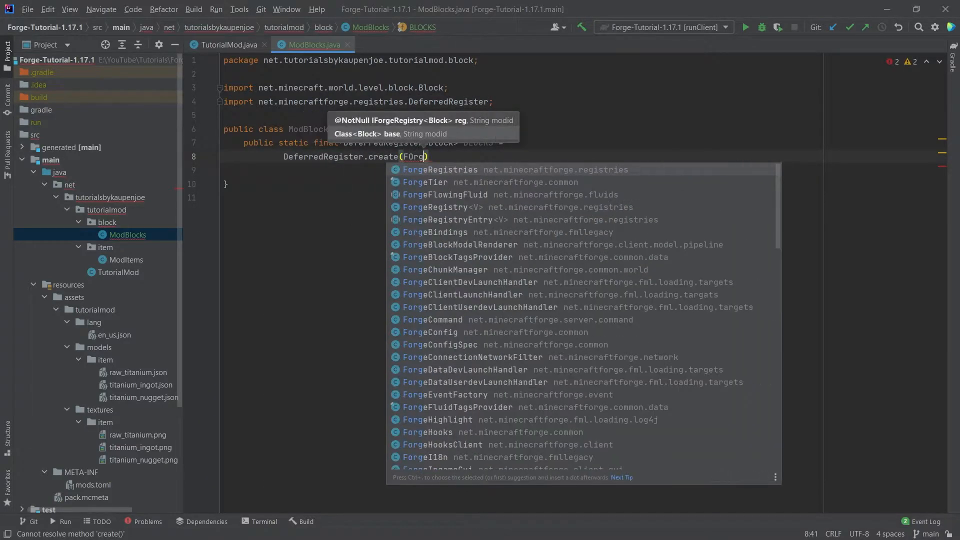
{"action": "left_click", "coordinate": [440, 170]}
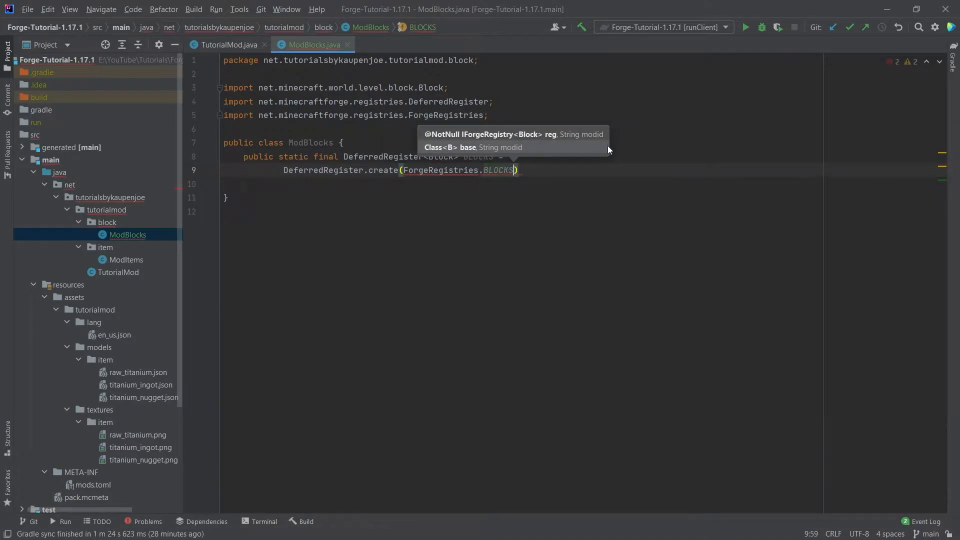
{"action": "type", "text": ", TutorialMod.MOD_ID"}
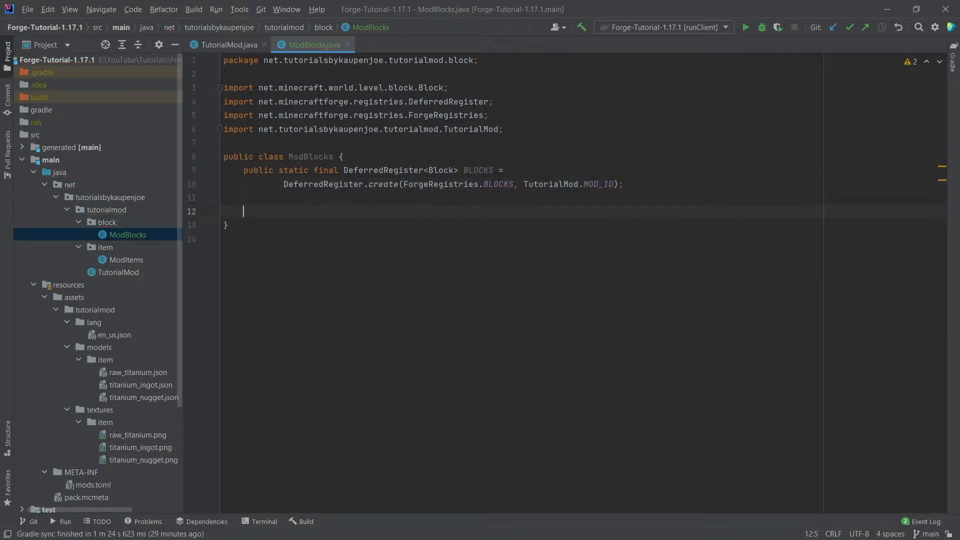
Step: Add public static void register(IEventBus eventBus) calling BLOCKS.register(eventBus)
{"action": "type", "text": "public st"}
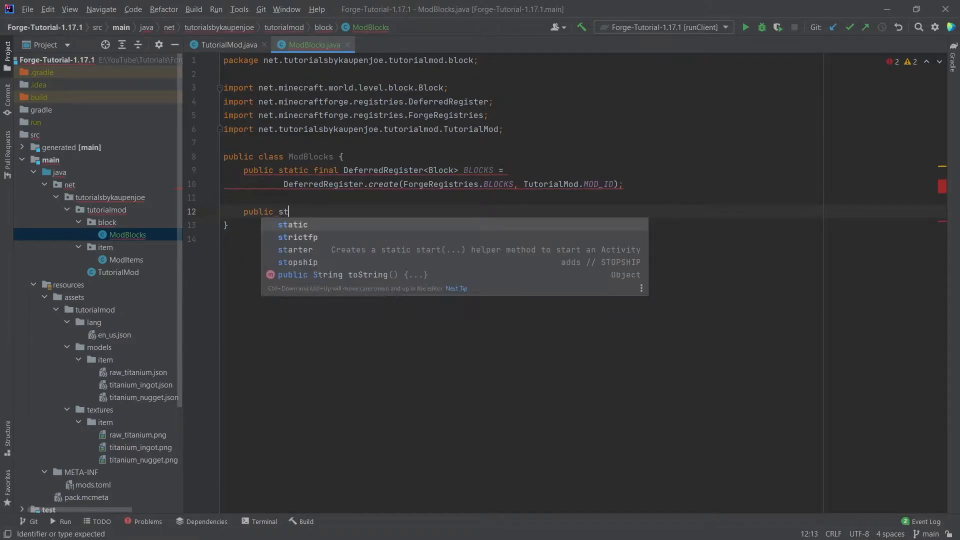
{"action": "type", "text": "atic void register"}
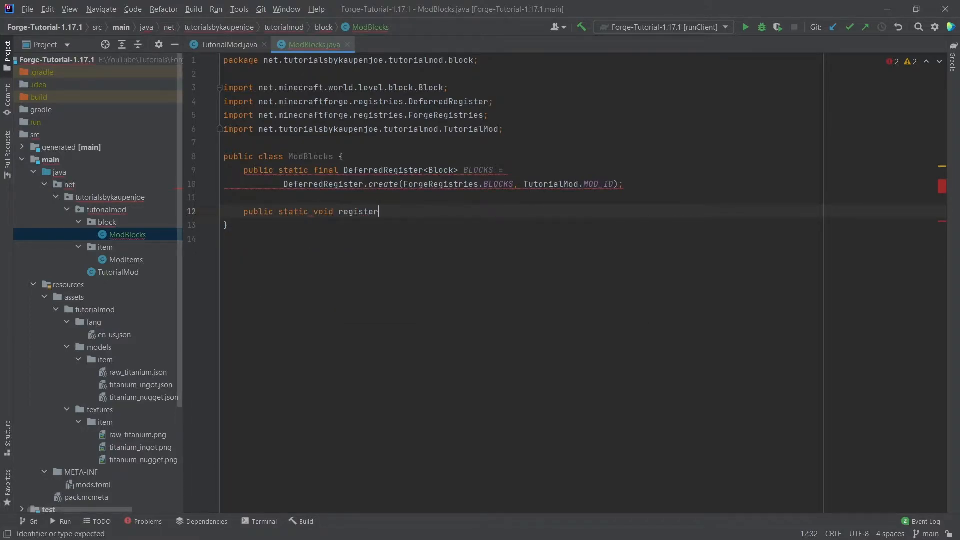
{"action": "type", "text": "(IEventBus"}
{"action": "type", "text": "BLOCKS.register();"}
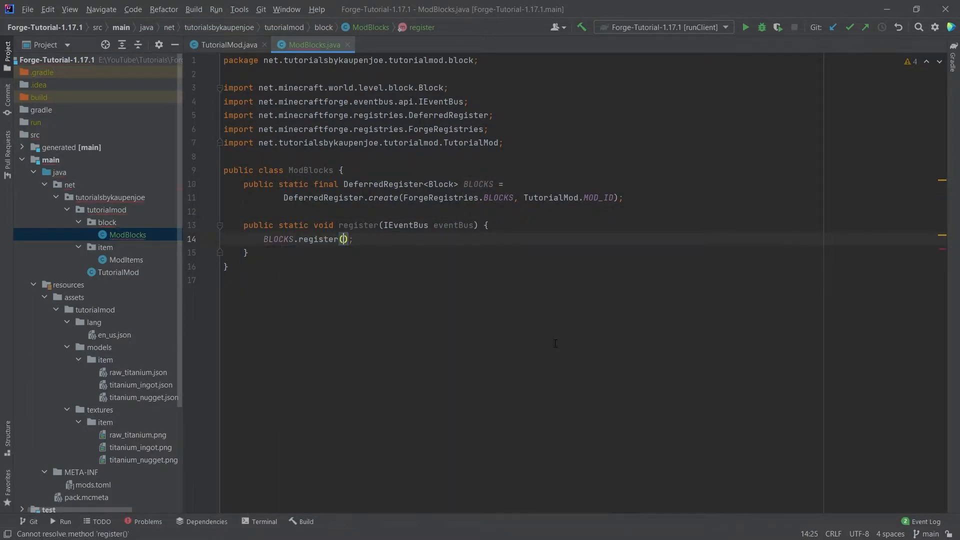
{"action": "type", "text": "eventBus"}
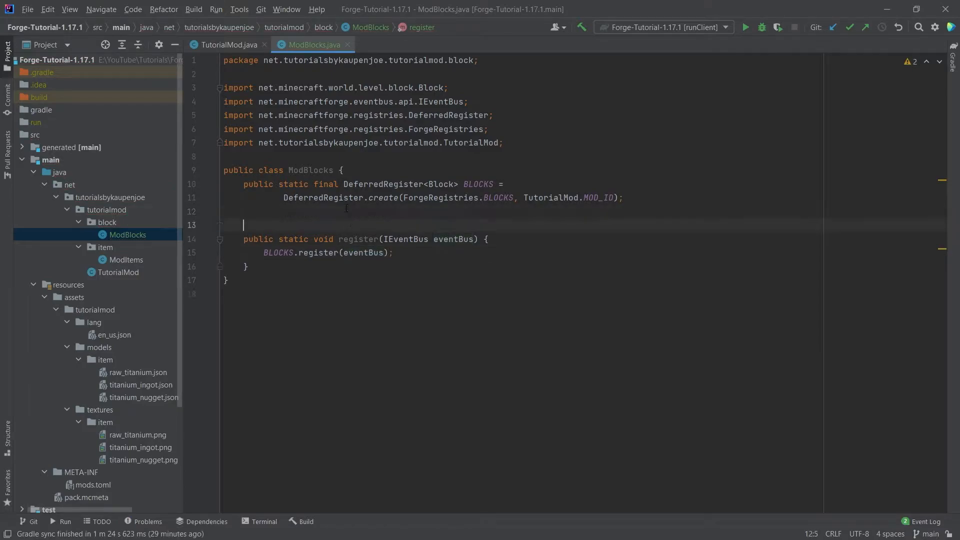
Step: In TutorialMod's constructor, duplicate the ModItems registration line as ModBlocks.register(eventBus)
{"action": "left_click", "coordinate": [228, 45]}
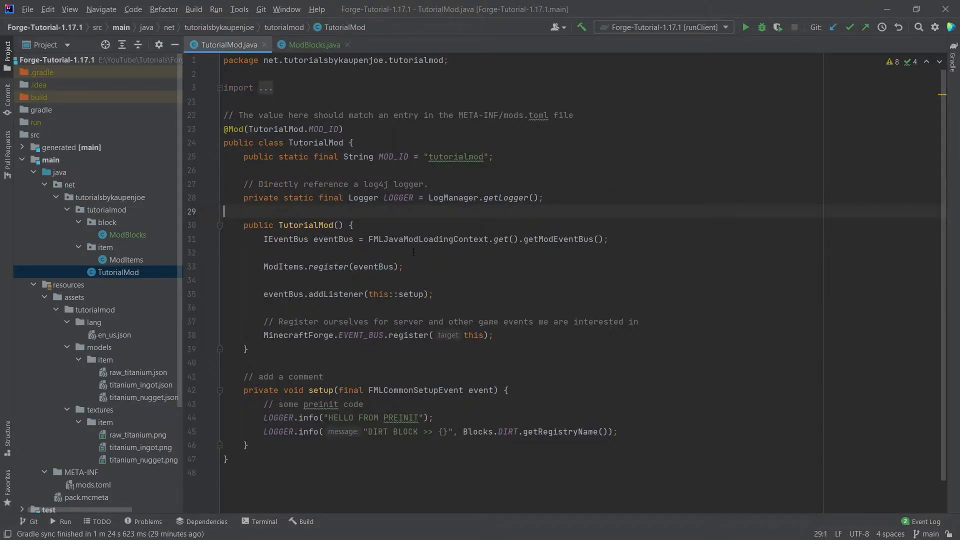
{"action": "left_click", "coordinate": [403, 266]}
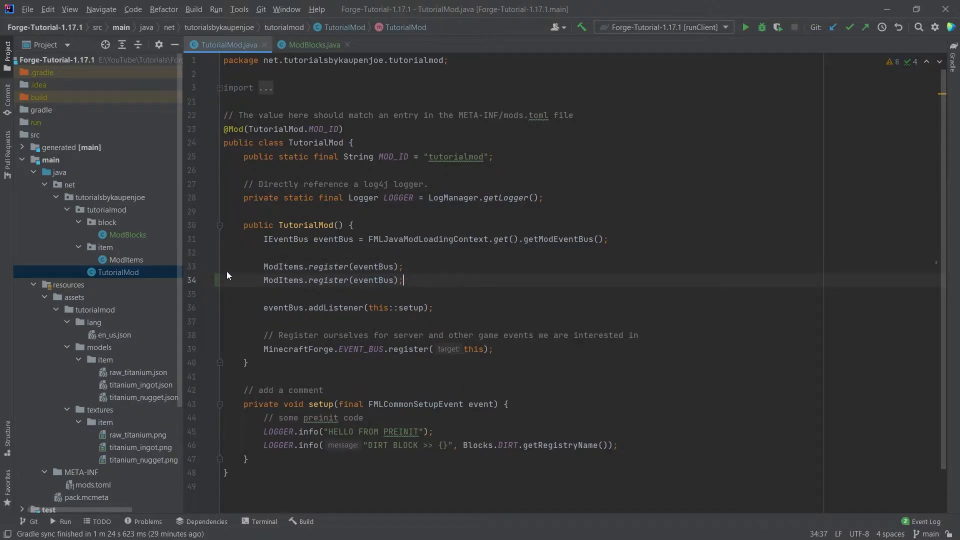
{"action": "type", "text": "Mod.MOD_ID);"}
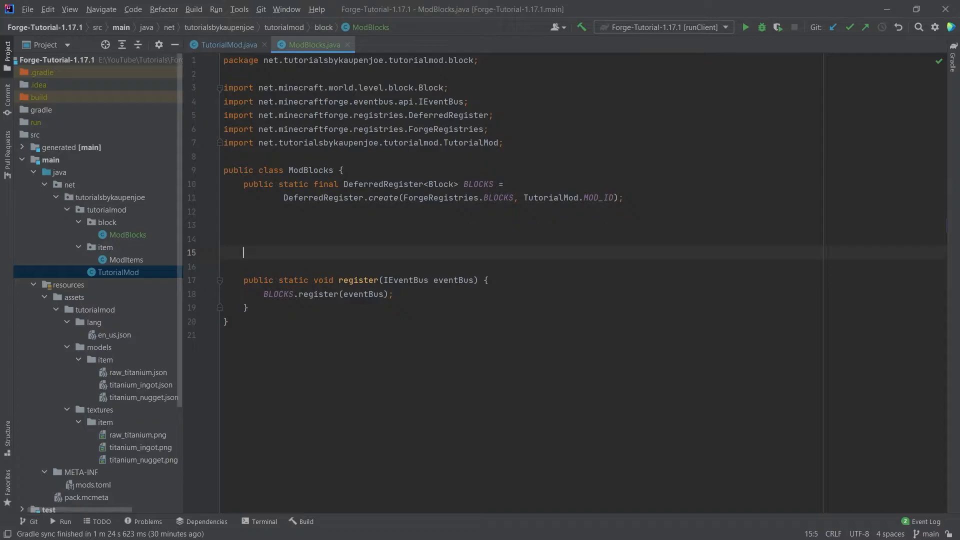
Step: Declare private static <T extends Block> RegistryObject<T> registerBlock(String name, Supplier<T> block)
{"action": "type", "text": "private"}
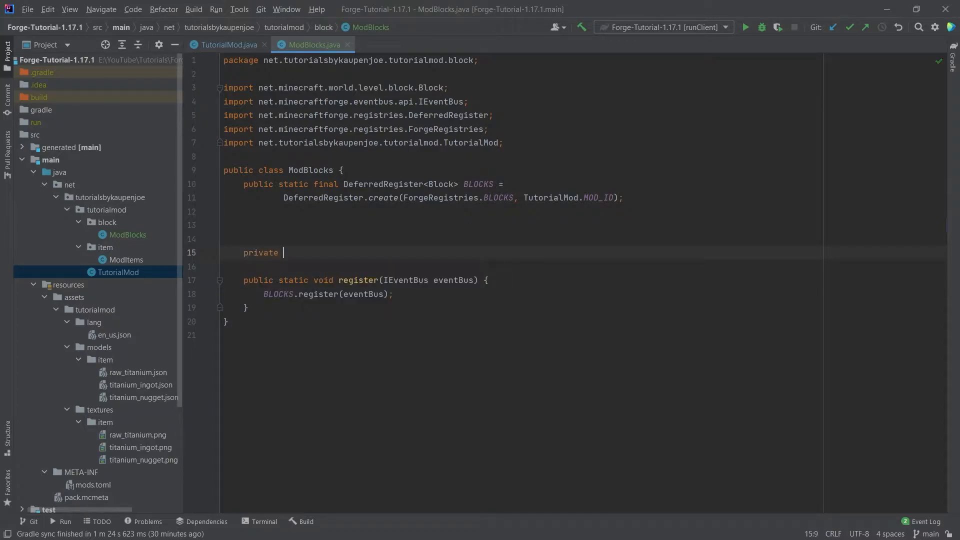
{"action": "type", "text": "static"}
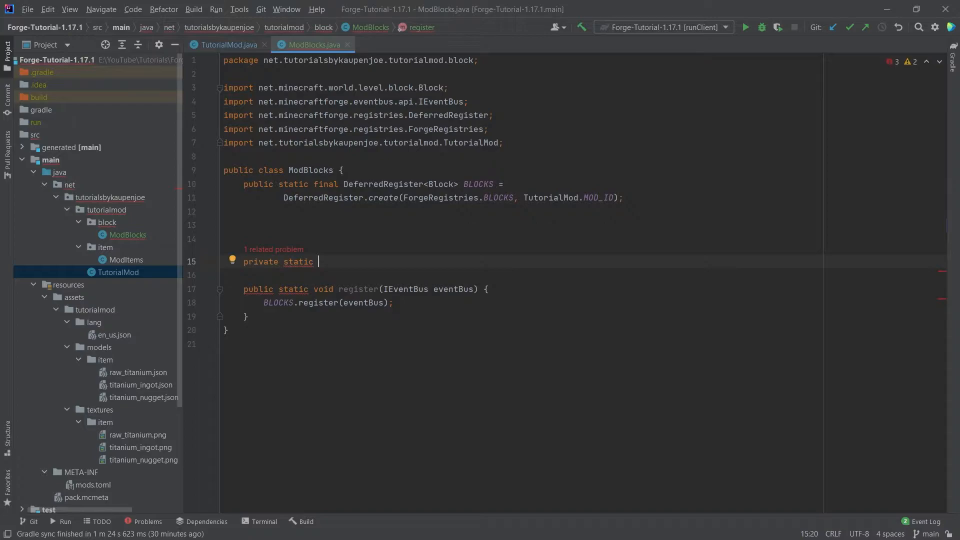
{"action": "type", "text": "<T"}
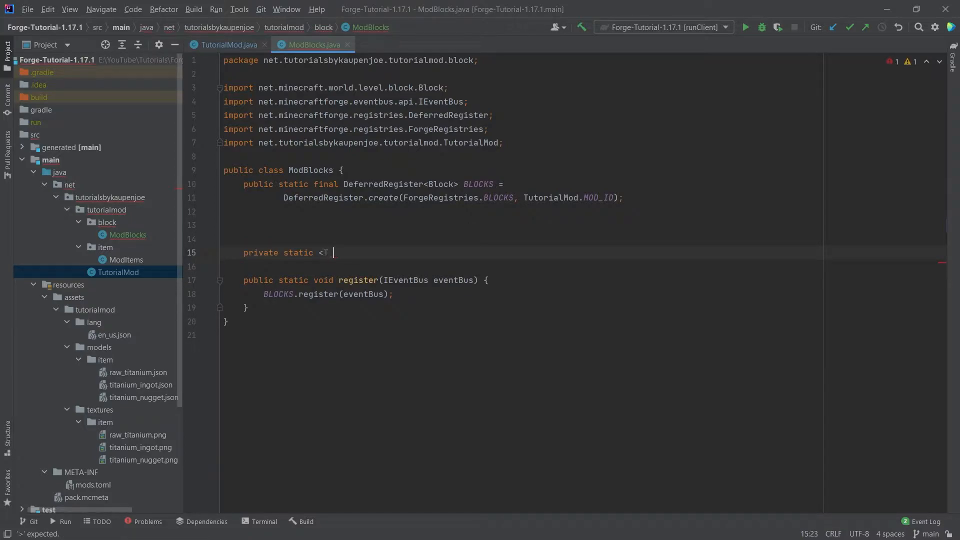
{"action": "type", "text": "extends Block>"}
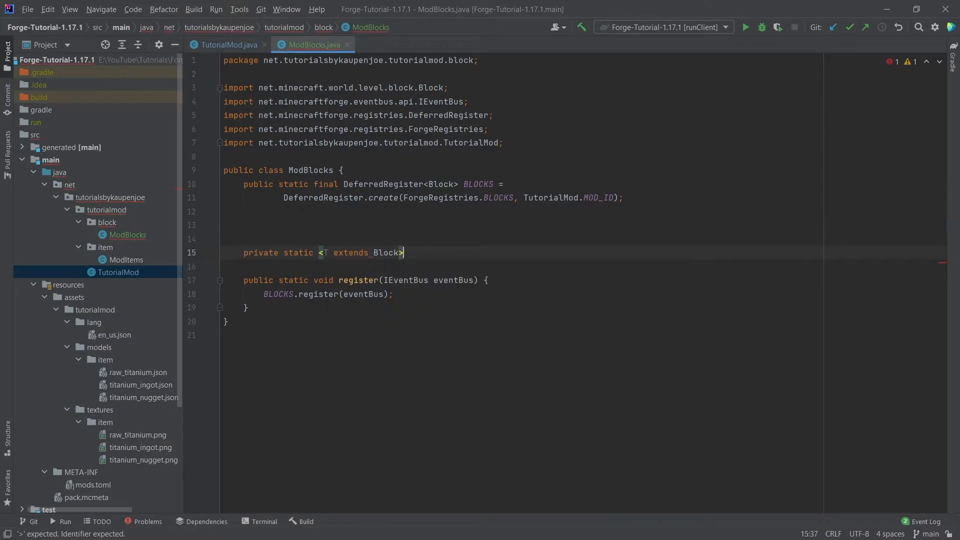
{"action": "type", "text": "RegistryObject<T> register"}
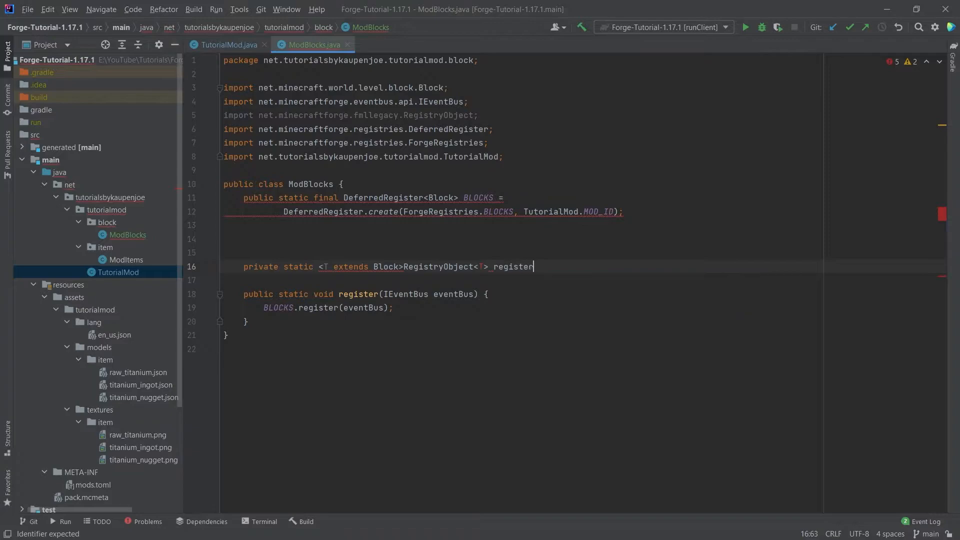
{"action": "type", "text": "Block()"}
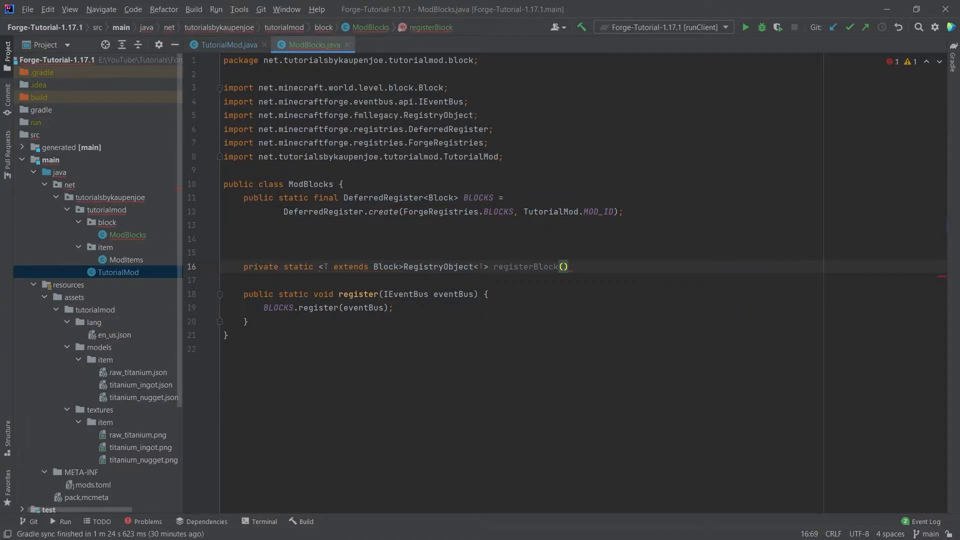
{"action": "type", "text": "String name, Supplier"}
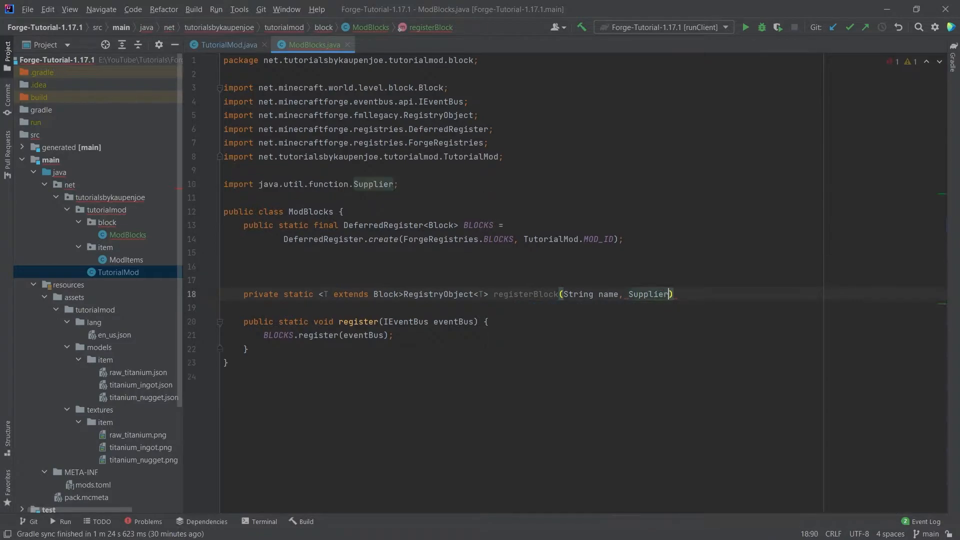
{"action": "type", "text": "<T> block"}
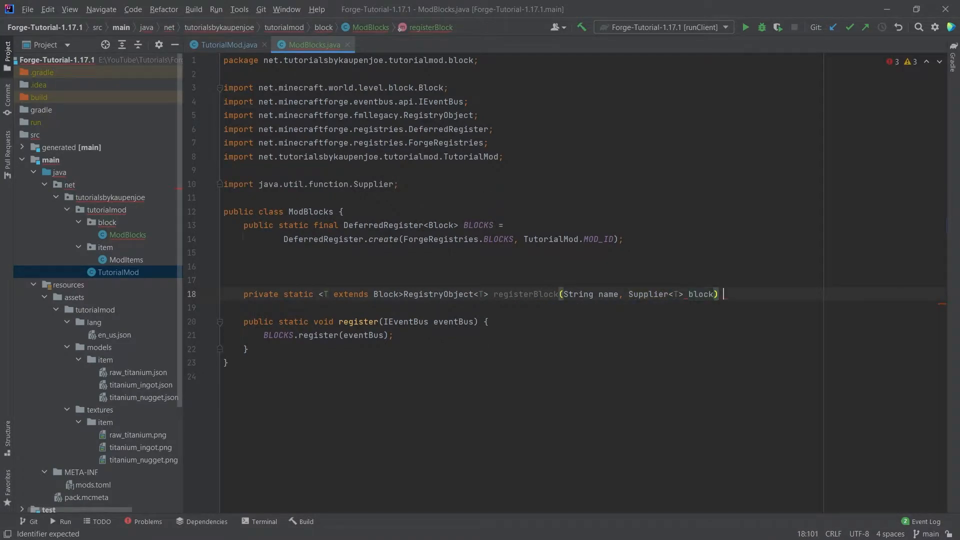
{"action": "type", "text": "{"}
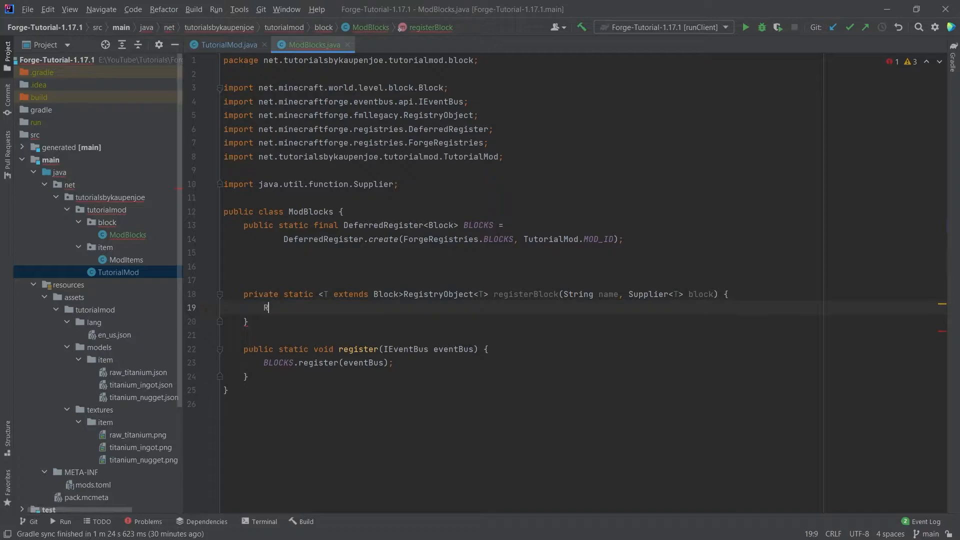
Step: Inside registerBlock, store BLOCKS.register(name, block) in RegistryObject<T> toReturn
{"action": "type", "text": "RegistryObject"}
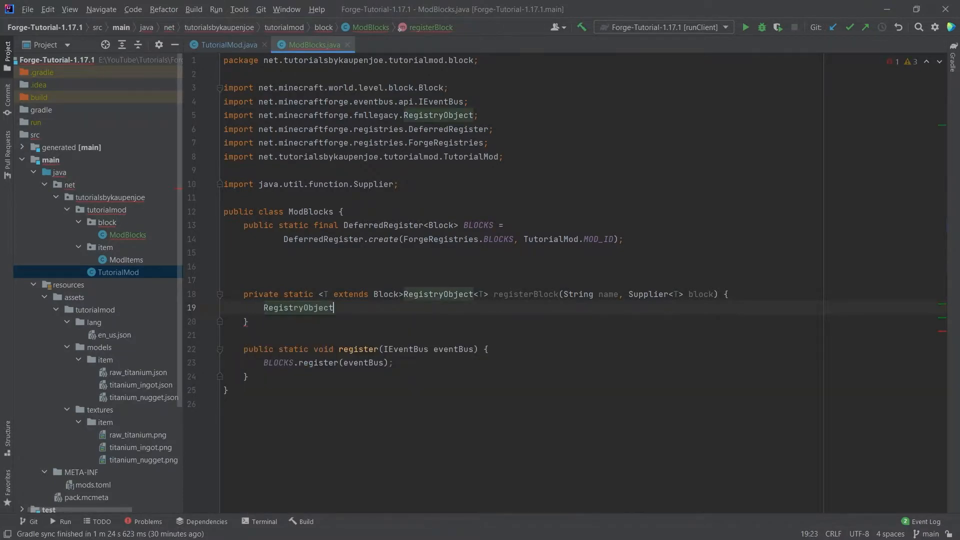
{"action": "type", "text": "<T> toReturn = BLOCKS.register("}
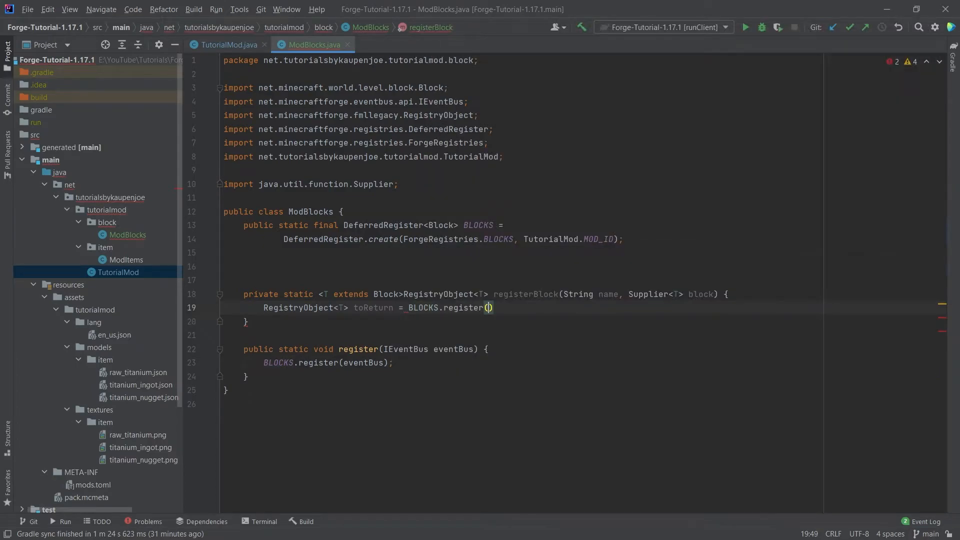
{"action": "type", "text": "name, block"}
{"action": "type", "text": "return toReturn;"}
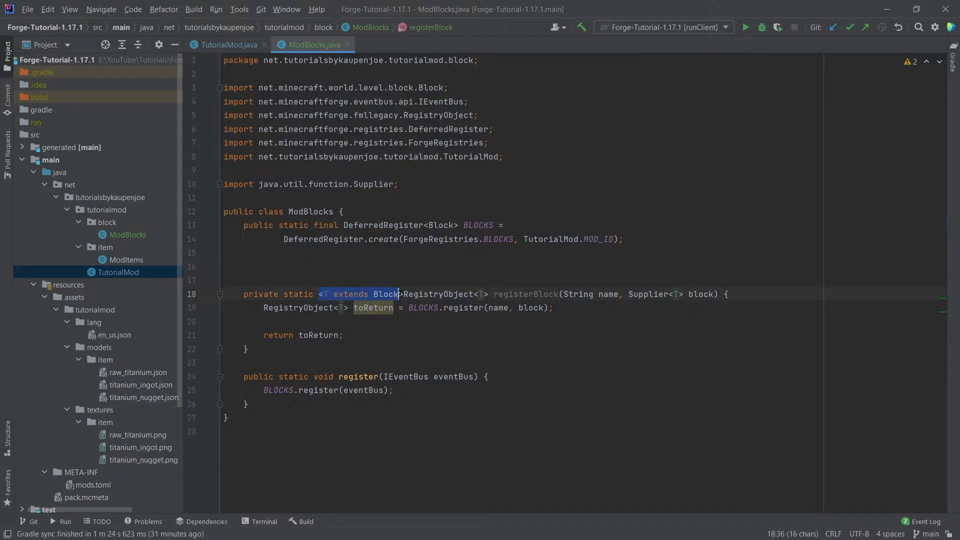
Step: Review the generic type bound and open a new line after the finished registerBlock method
{"action": "left_click", "coordinate": [483, 294]}
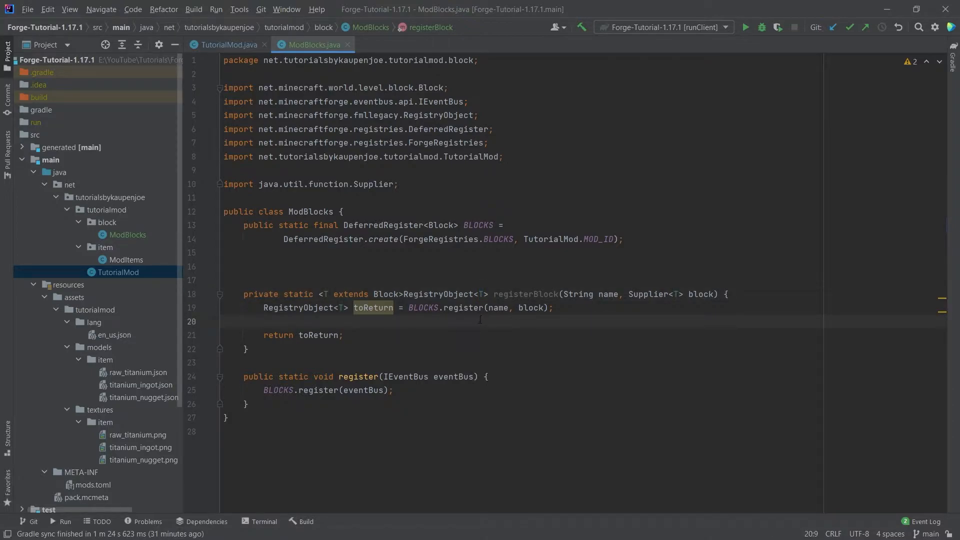
{"action": "left_click", "coordinate": [264, 321]}
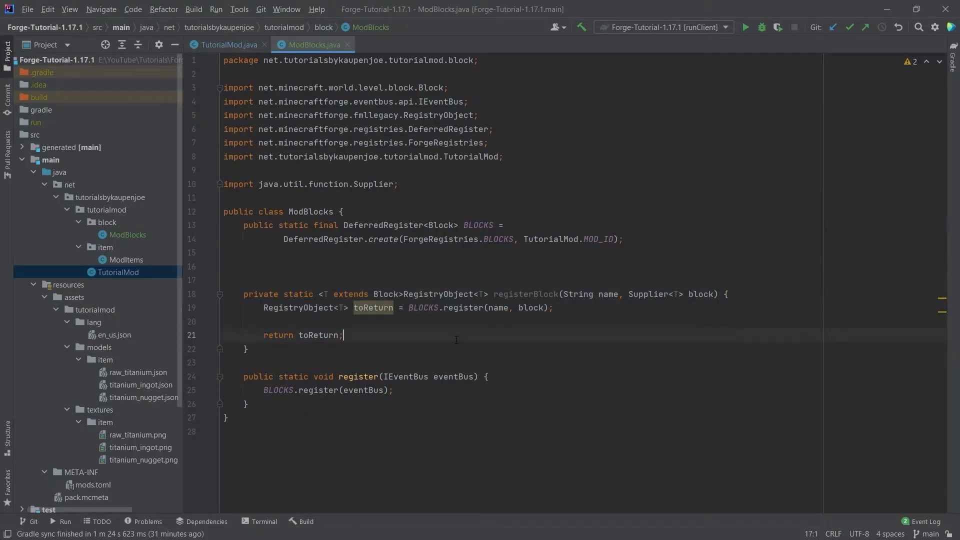
{"action": "left_click", "coordinate": [245, 349]}
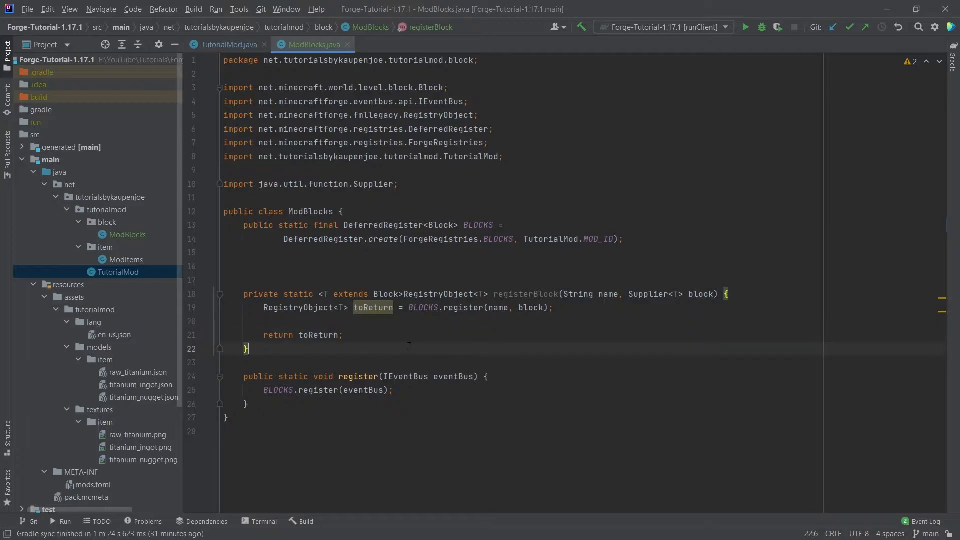
{"action": "key", "text": "enter"}
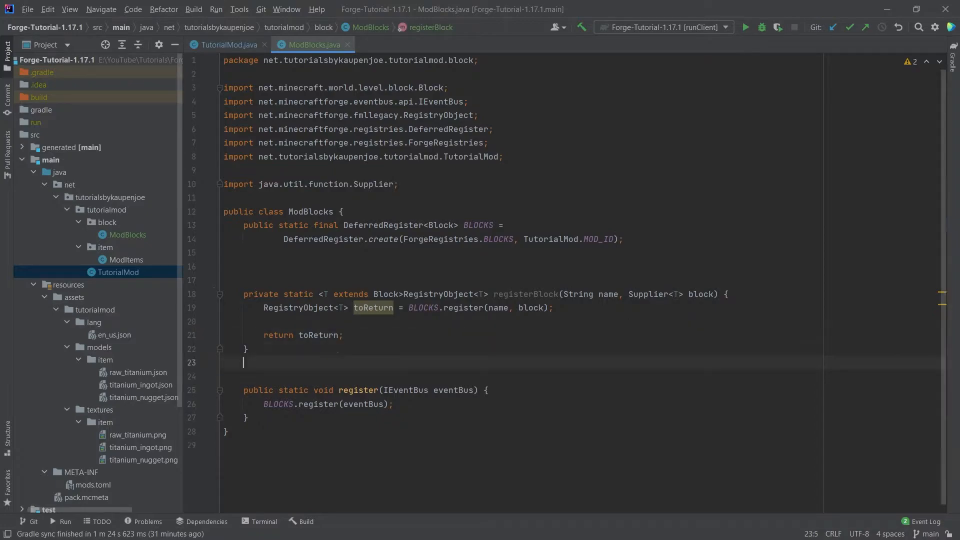
Step: Declare private static <T extends Block> void registerBlockItem(String name, RegistryObject<T> block)
{"action": "type", "text": "private"}
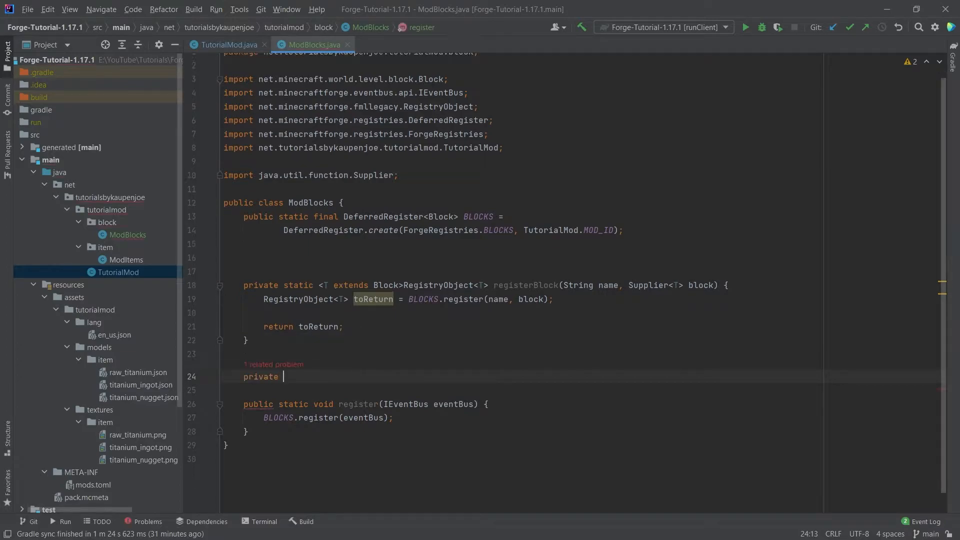
{"action": "type", "text": "static <T"}
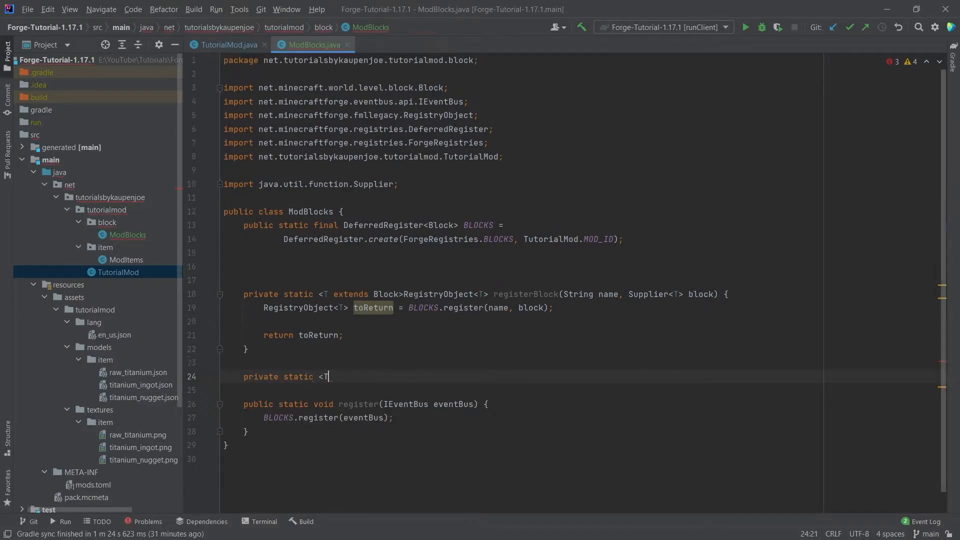
{"action": "type", "text": "extends B"}
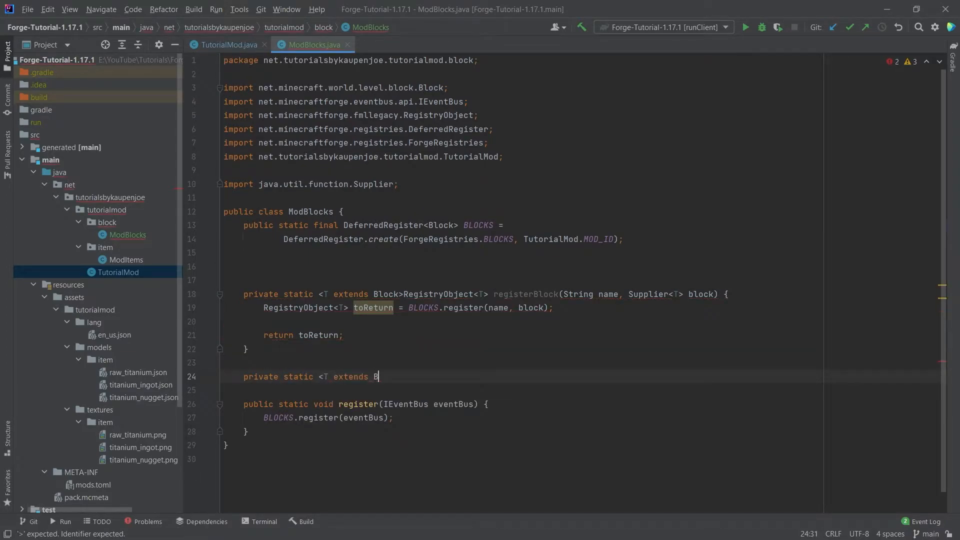
{"action": "type", "text": "lock> void registerBlockItem"}
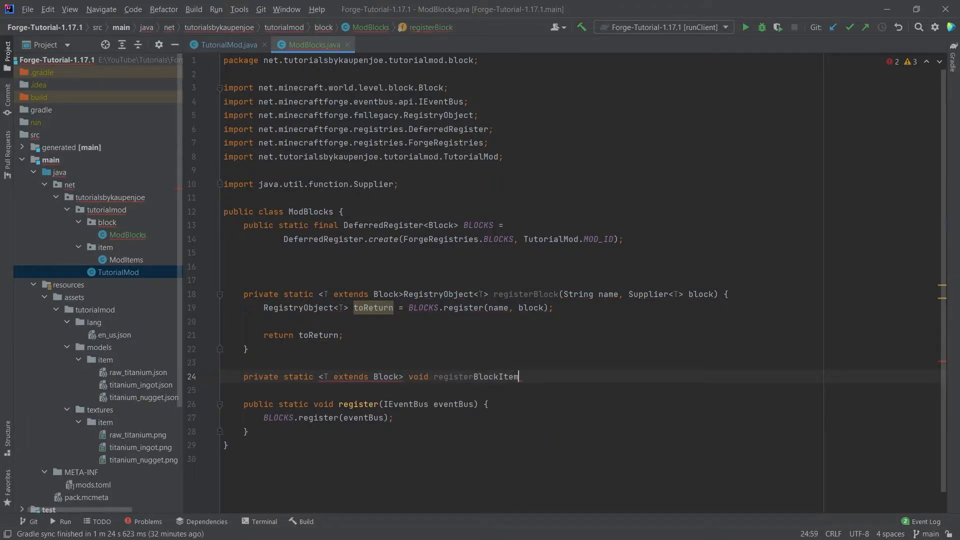
{"action": "type", "text": "(String name, RegistryObject<T> block"}
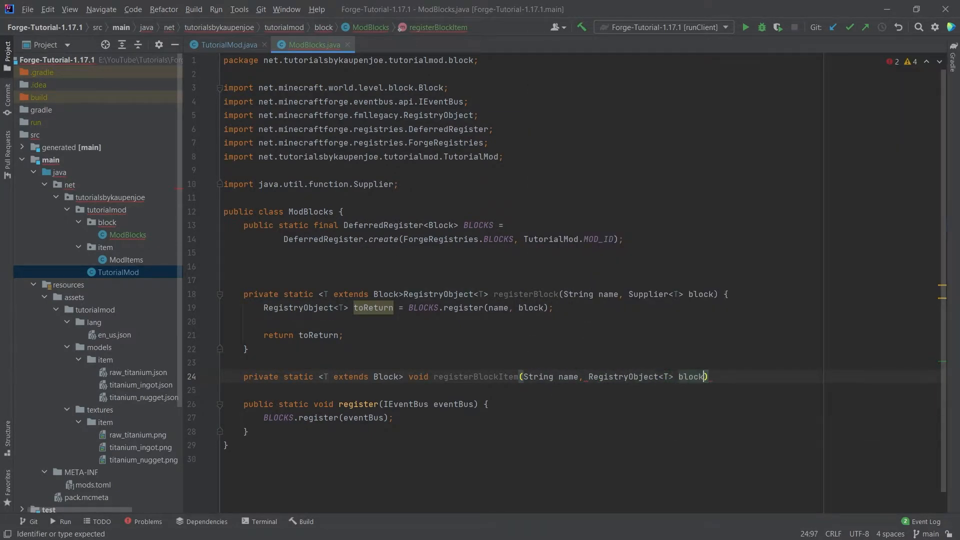
Step: Have registerBlockItem call ModItems.ITEMS.register with a new BlockItem using Item.Properties in CreativeModeTab.TAB_MISC
{"action": "type", "text": "ModItems.ITEMS.register(name, () -> );"}
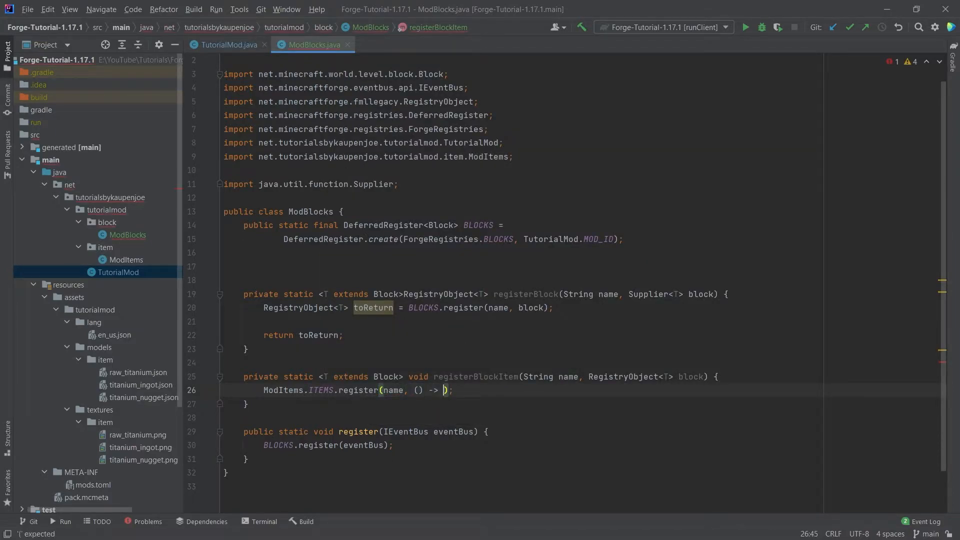
{"action": "type", "text": "new BlockItem(block.get(),"}
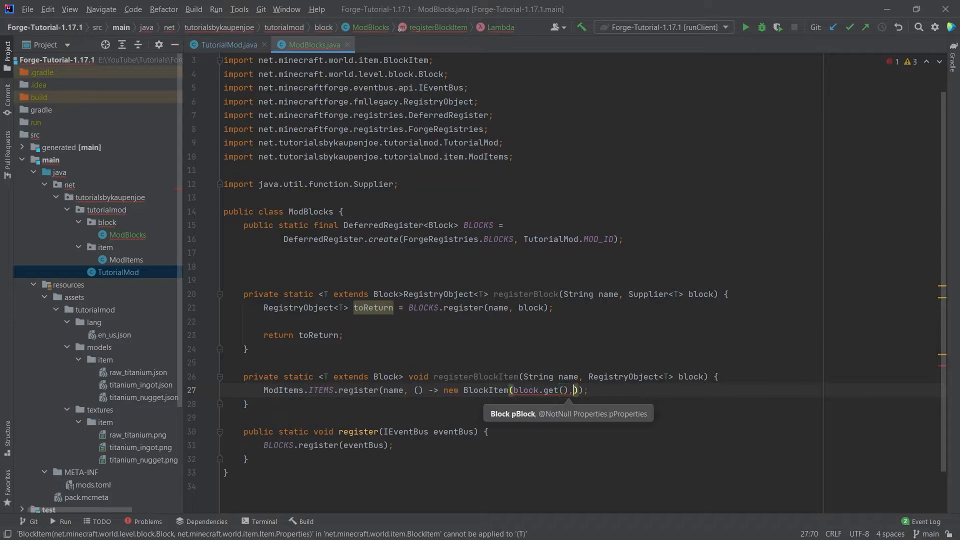
{"action": "type", "text": "new Item.Properties()"}
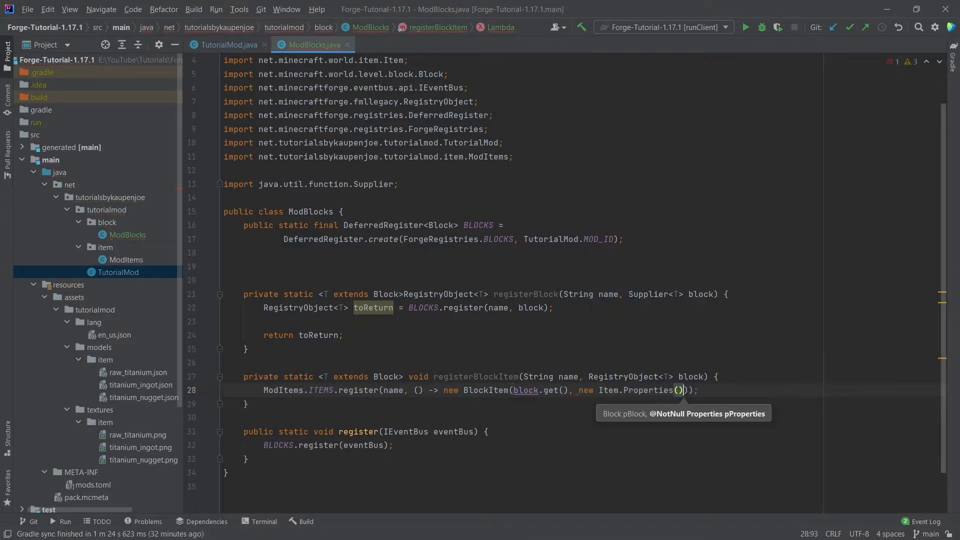
{"action": "type", "text": ".tab()"}
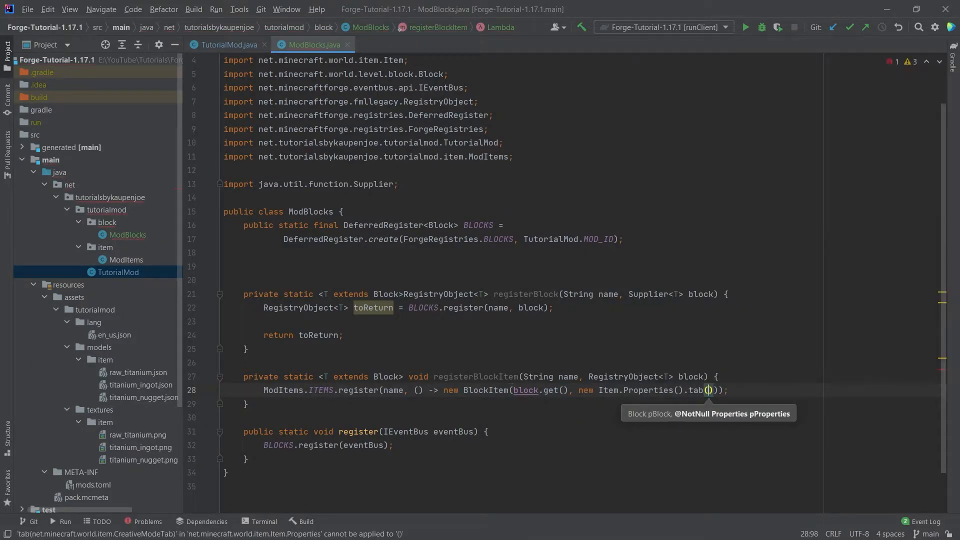
{"action": "type", "text": "CreativeModeTab.TAB_MISC)));"}
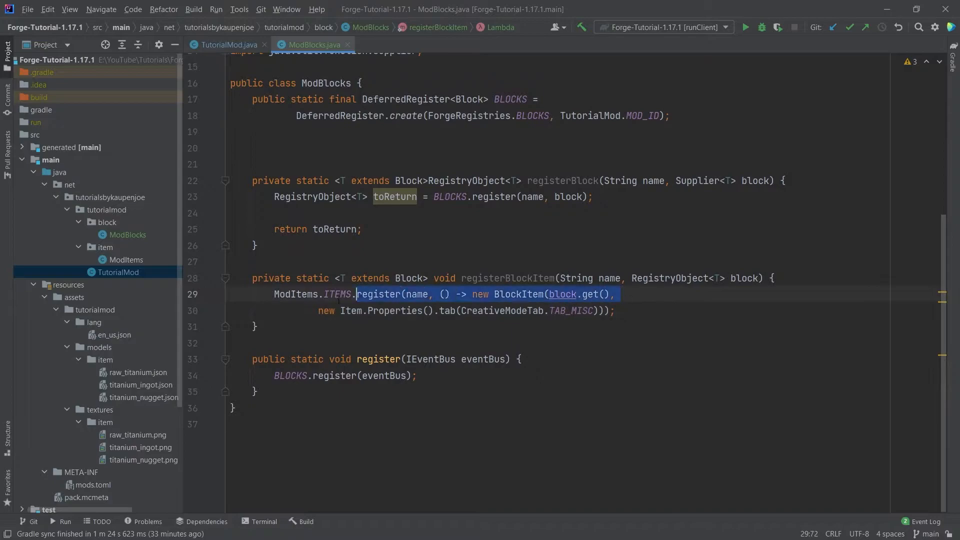
Step: Call registerBlockItem(name, toReturn) in registerBlock before returning, then review the method
{"action": "type", "text": "re"}
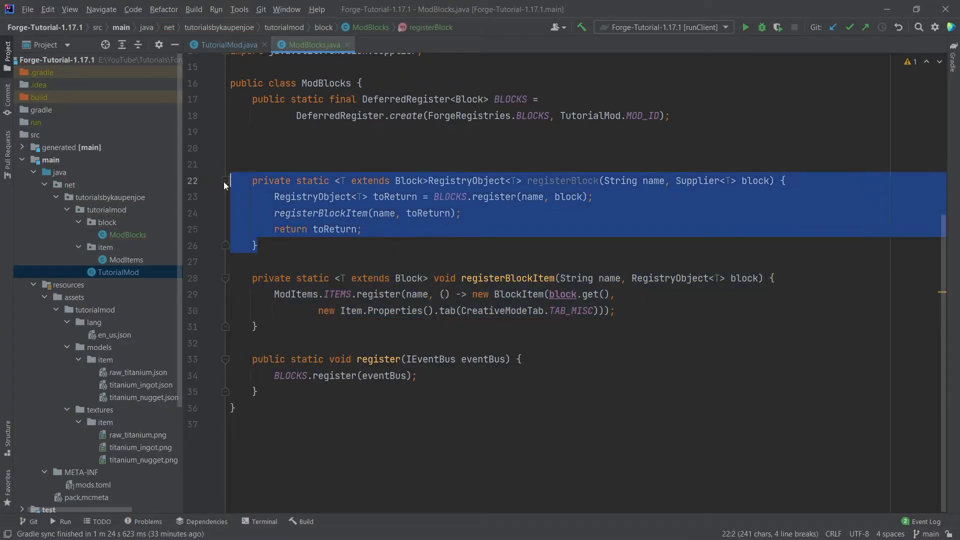
{"action": "left_click", "coordinate": [367, 164]}
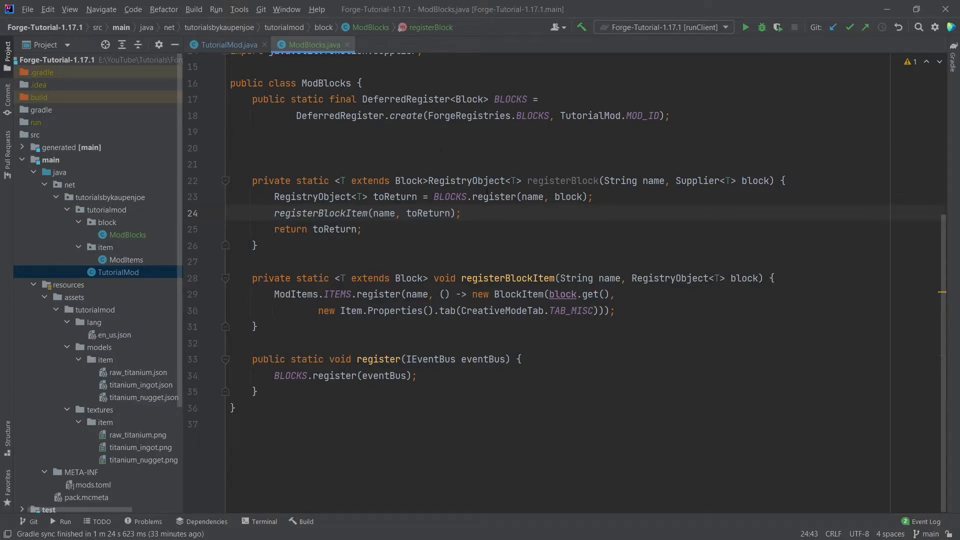
{"action": "mouse_move", "coordinate": [443, 236]}
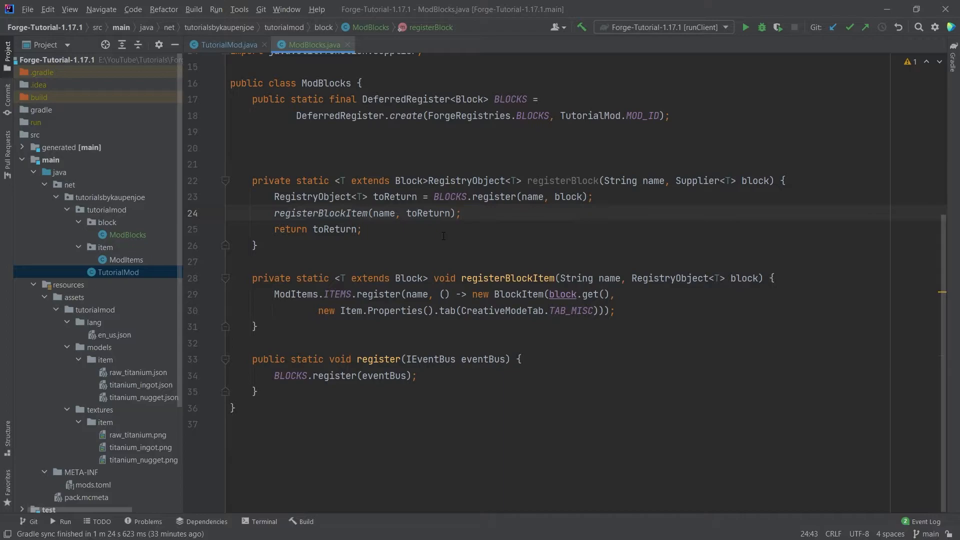
{"action": "left_click", "coordinate": [387, 148]}
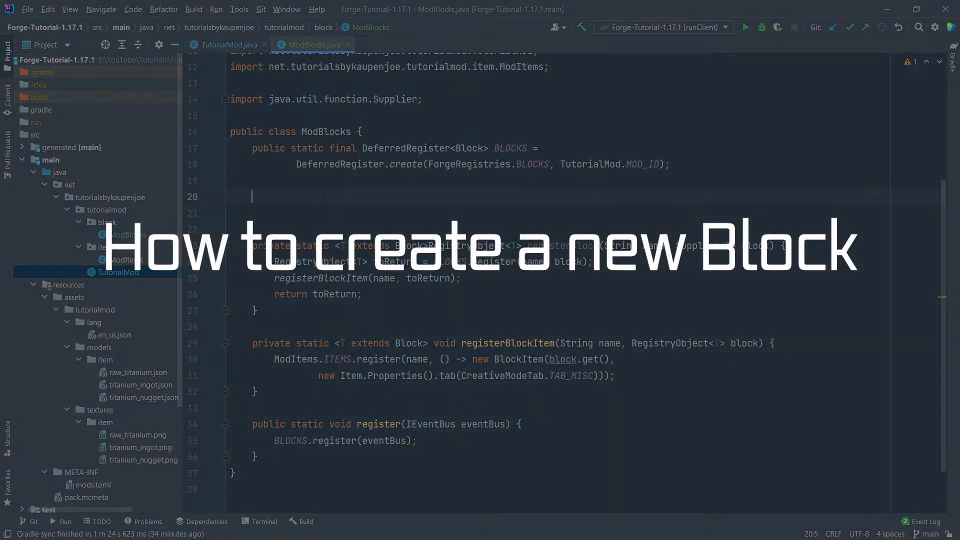
Step: Declare public static final RegistryObject<Block> TITANIUM_BLOCK = registerBlock("titanium_block", ...)
{"action": "type", "text": "public"}
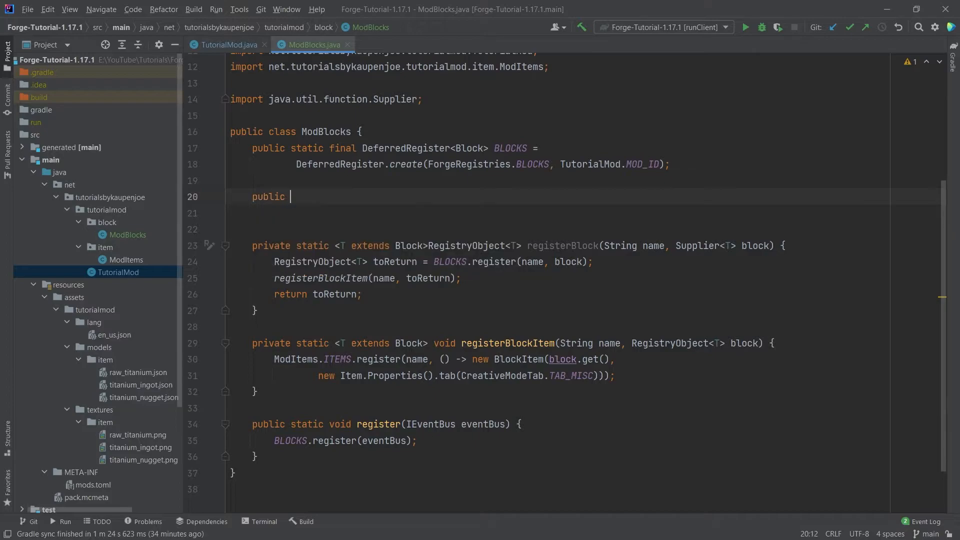
{"action": "type", "text": "static final RegistryObject<Block>"}
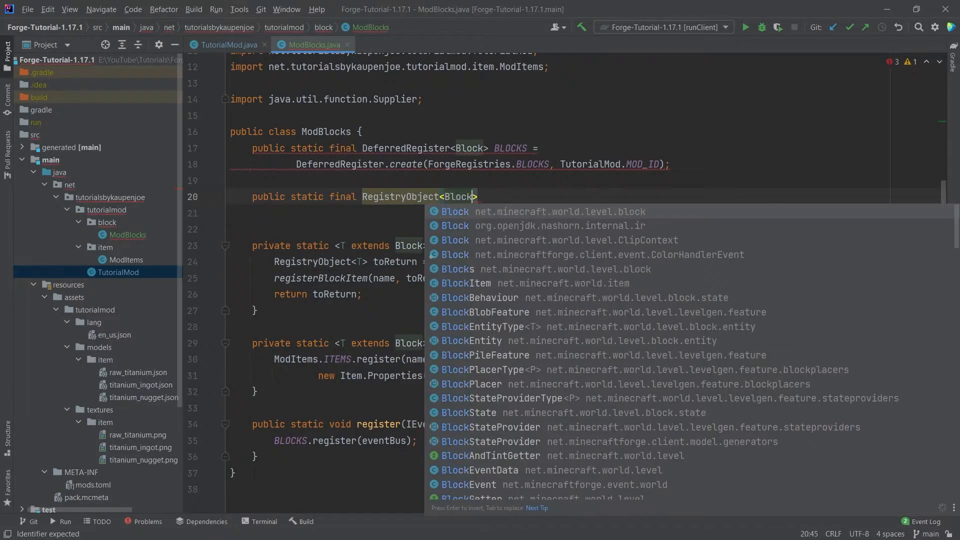
{"action": "type", "text": "TITANIUM_BLOCK"}
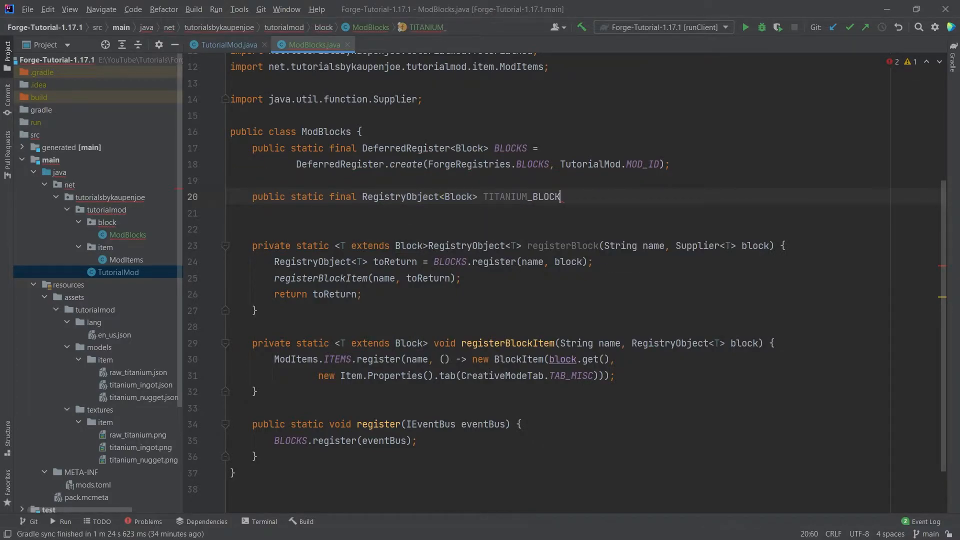
{"action": "type", "text": "= registerBlock(\"titanium_block\","}
{"action": "type", "text": "() -> )"}
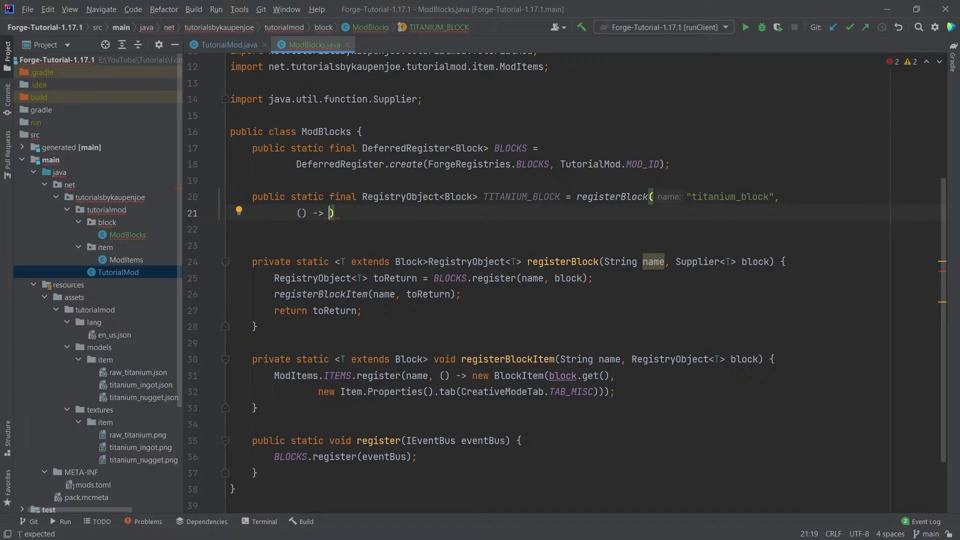
Step: Supply a new Block built from BlockBehaviour.Properties.of(Material.METAL) for TITANIUM_BLOCK
{"action": "type", "text": "new Block("}
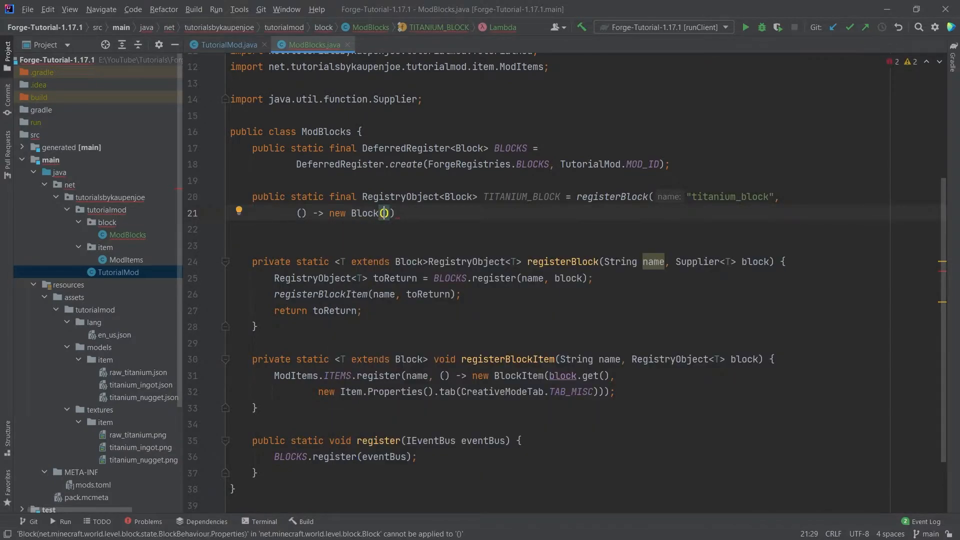
{"action": "type", "text": "BlockBehaviour.Properties.of("}
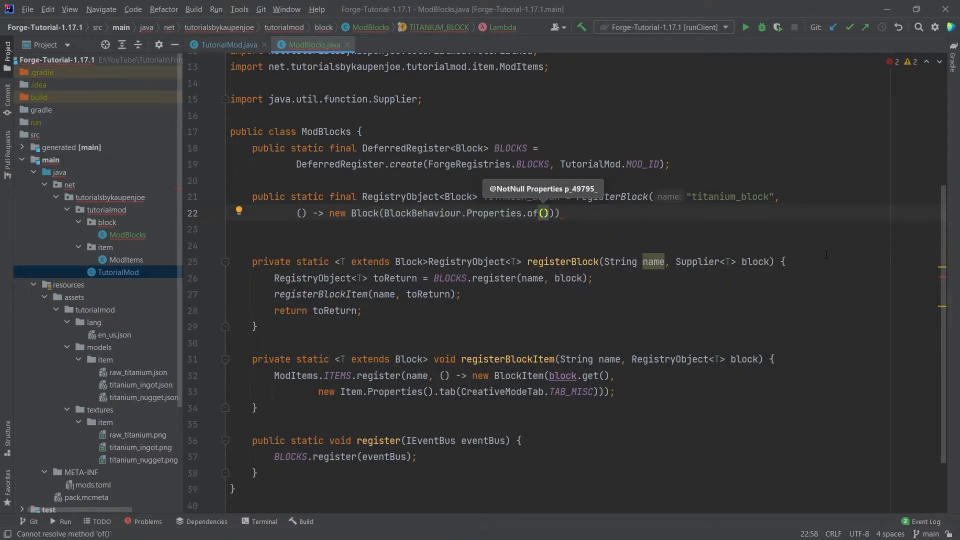
{"action": "type", "text": "Material.METAL"}
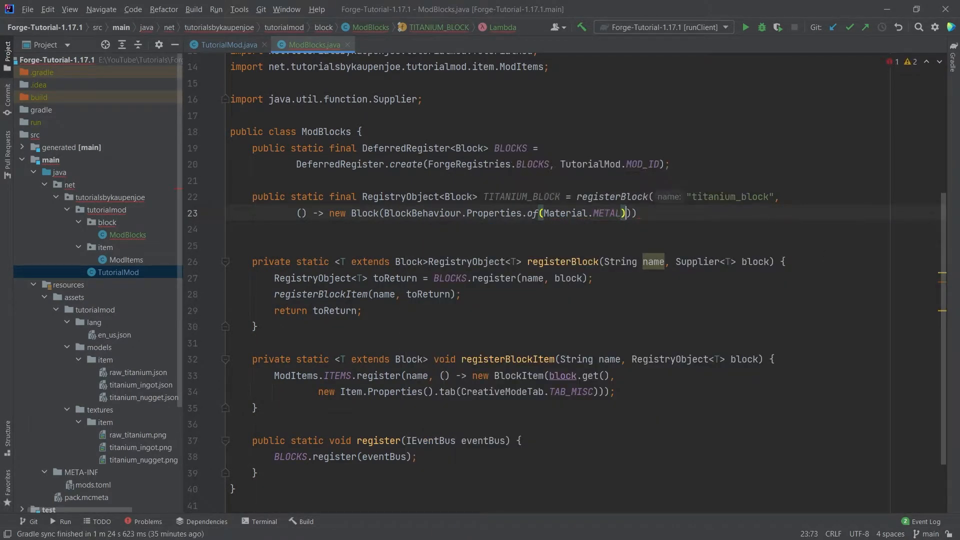
{"action": "type", "text": "."}
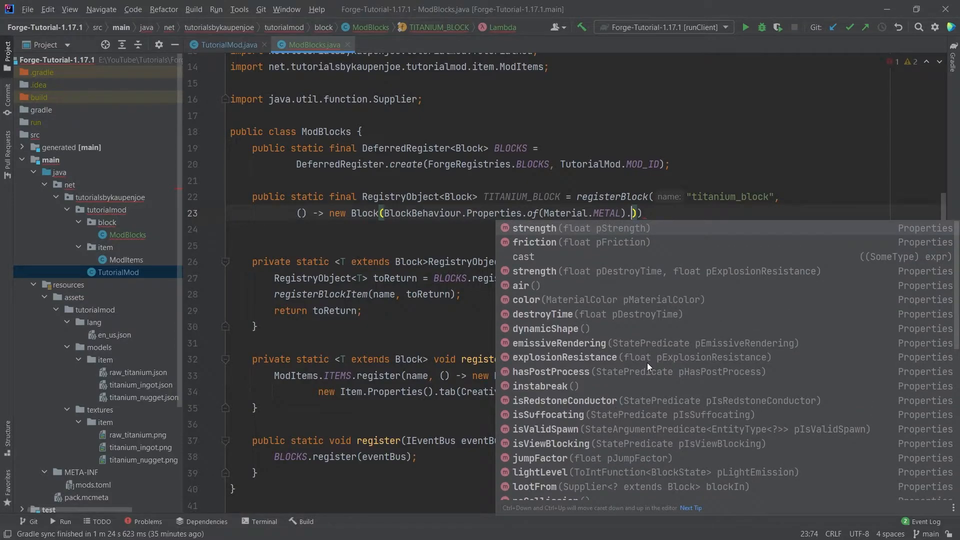
Step: Give TITANIUM_BLOCK's properties .strength(12f) and start its explosion-resistance argument
{"action": "scroll", "scroll_direction": "down", "scroll_amount": 3}
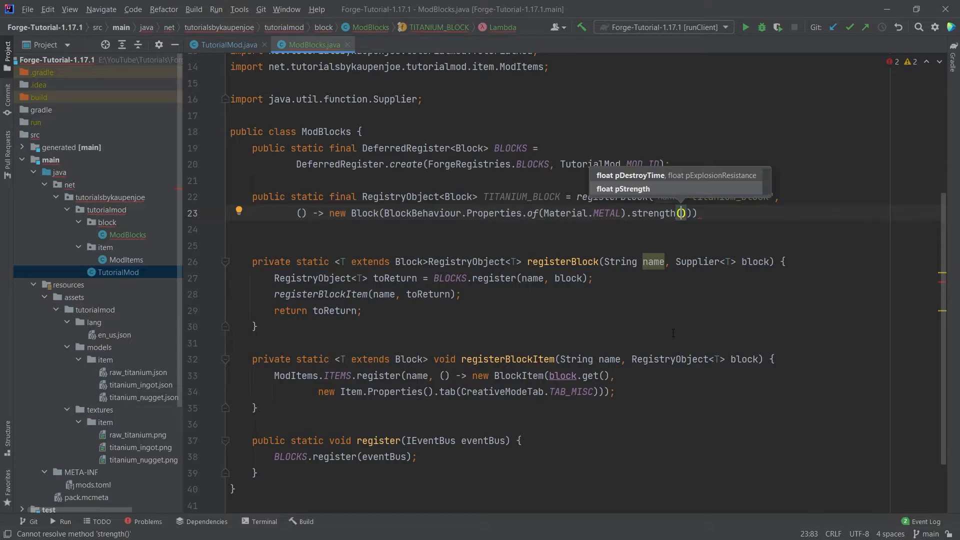
{"action": "type", "text": "12f"}
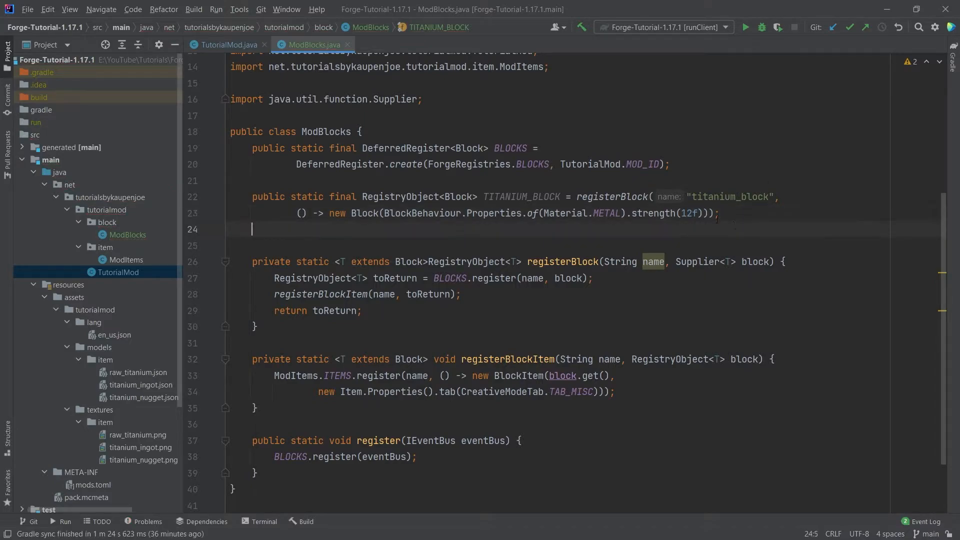
{"action": "left_click", "coordinate": [721, 213]}
{"action": "type", "text": ","}
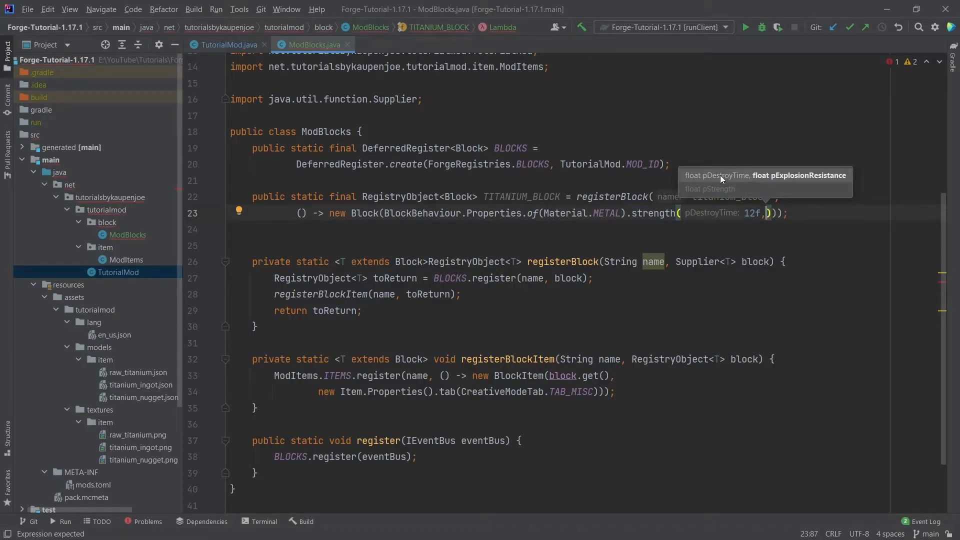
{"action": "mouse_move", "coordinate": [833, 176]}
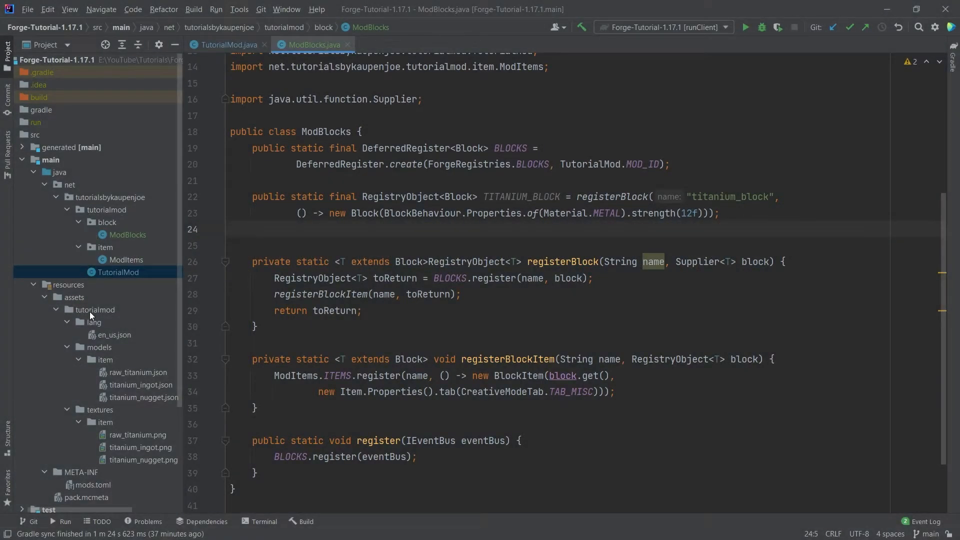
Step: Create a blockstates directory inside assets/tutorialmod
{"action": "left_click", "coordinate": [95, 309]}
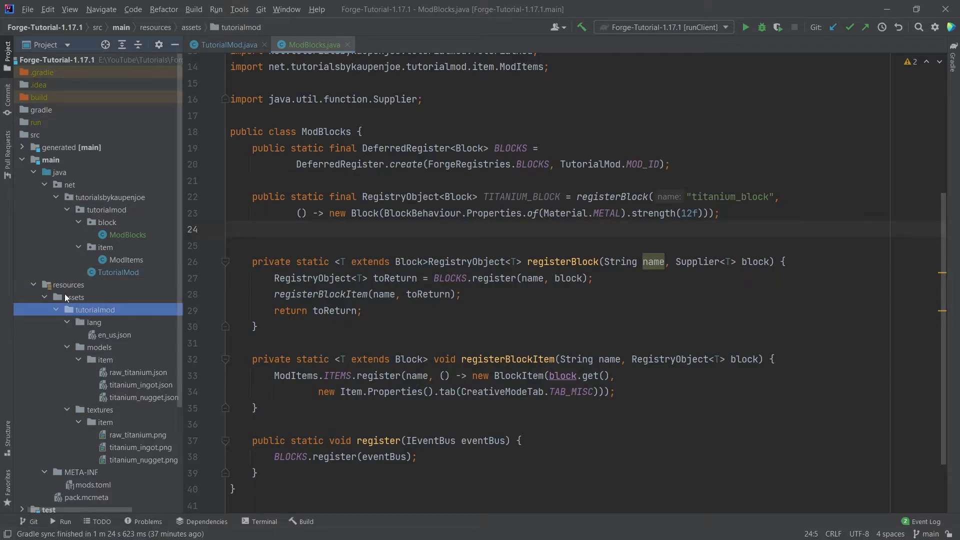
{"action": "right_click", "coordinate": [94, 309]}
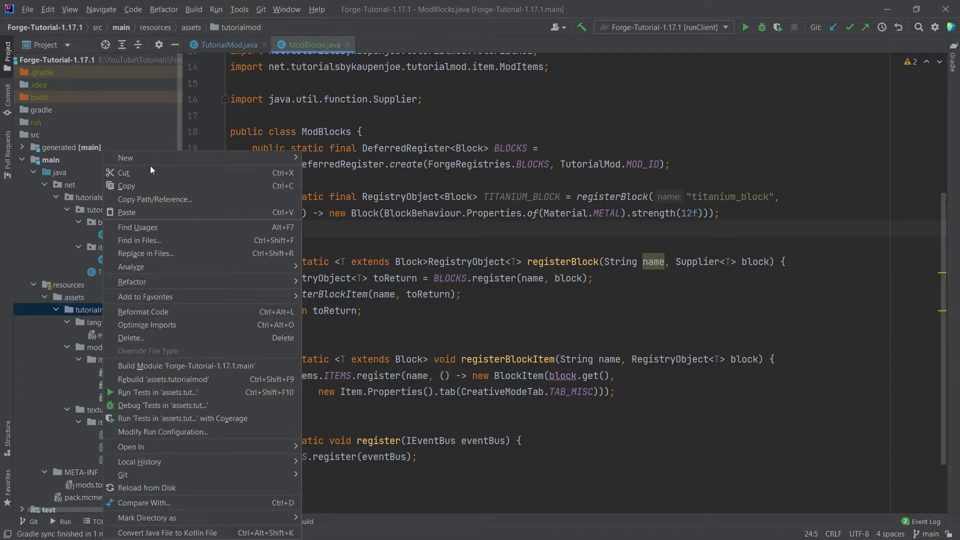
{"action": "left_click", "coordinate": [125, 158]}
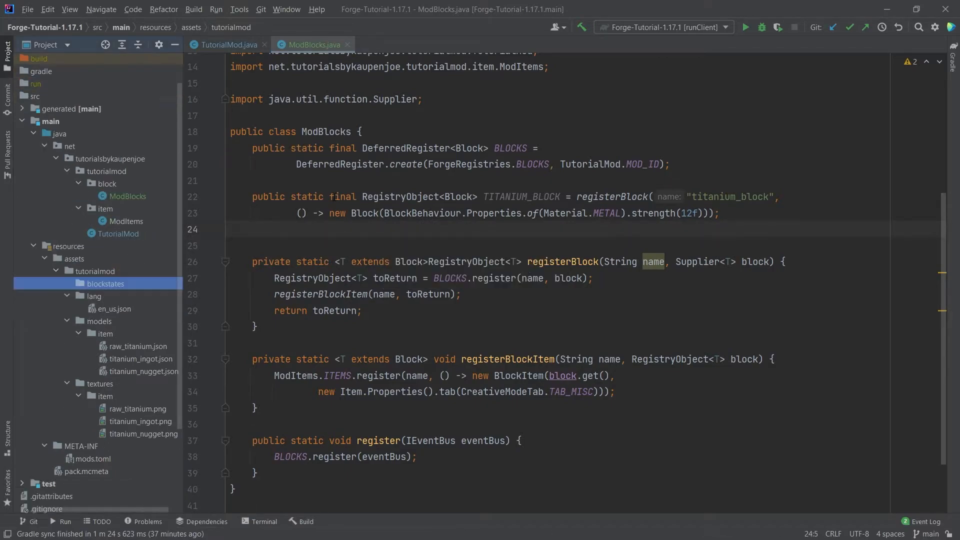
Step: Add a new file titanium_block.json inside the blockstates folder
{"action": "left_click", "coordinate": [105, 283]}
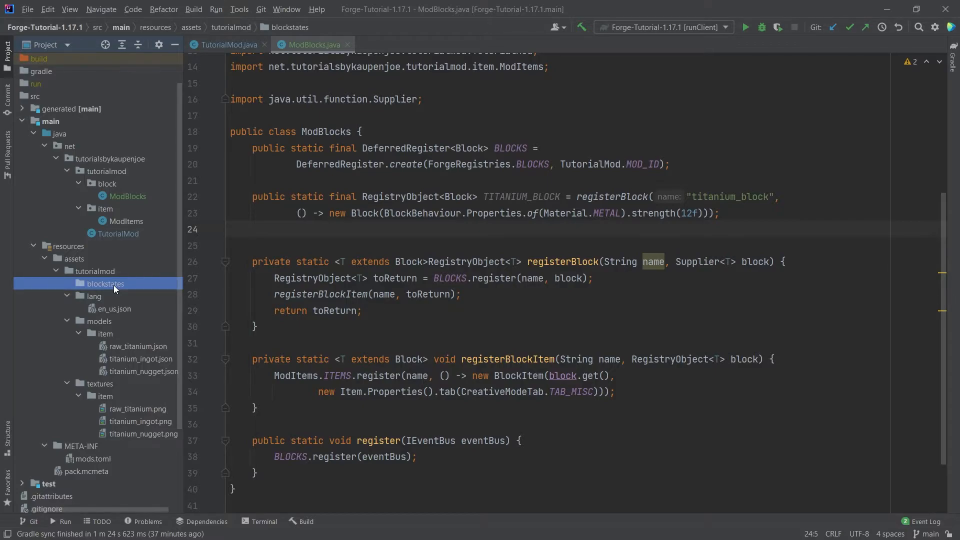
{"action": "right_click", "coordinate": [105, 283]}
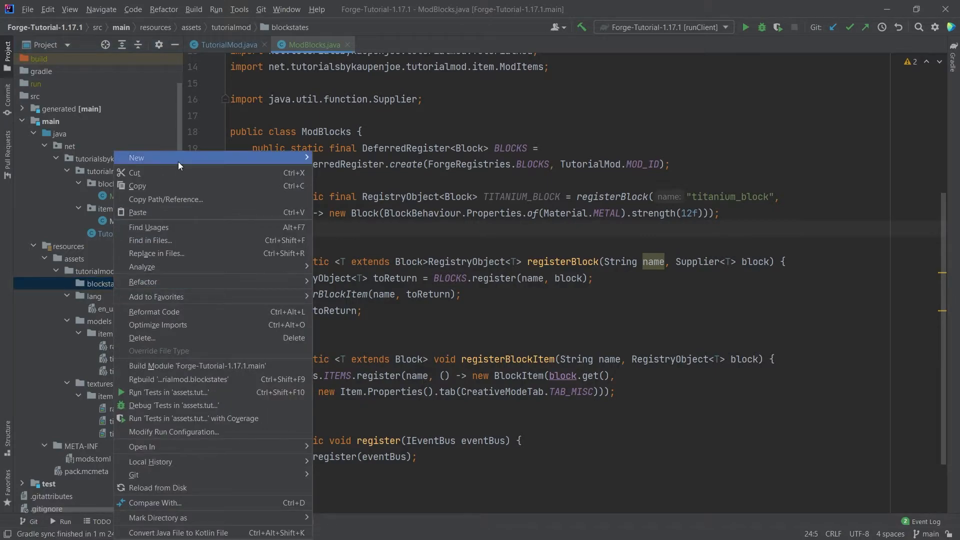
{"action": "left_click", "coordinate": [136, 157]}
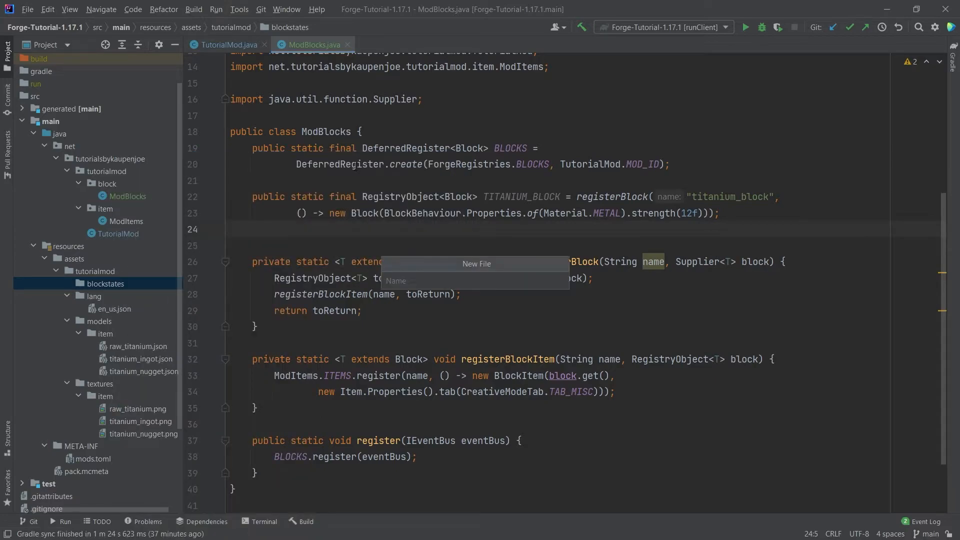
{"action": "type", "text": "titanium_b"}
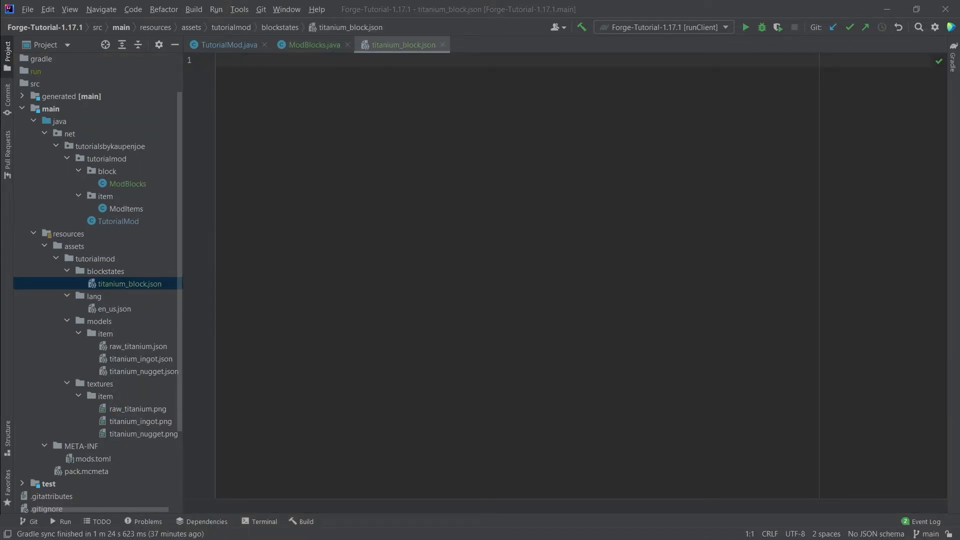
Step: Write a variants object whose default "" entry has model tutorialmod:block/titanium_block
{"action": "left_click", "coordinate": [416, 243]}
{"action": "type", "text": "{"}
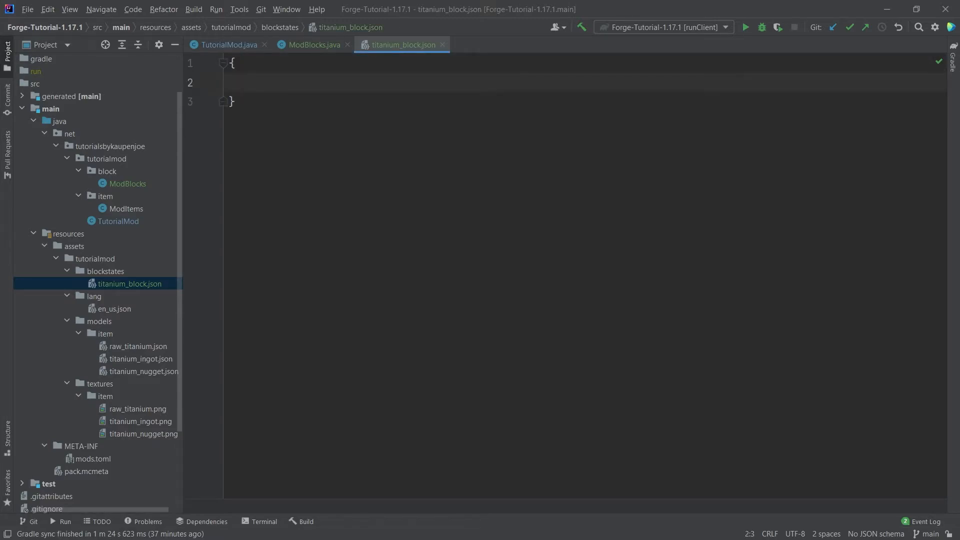
{"action": "type", "text": "\"v\""}
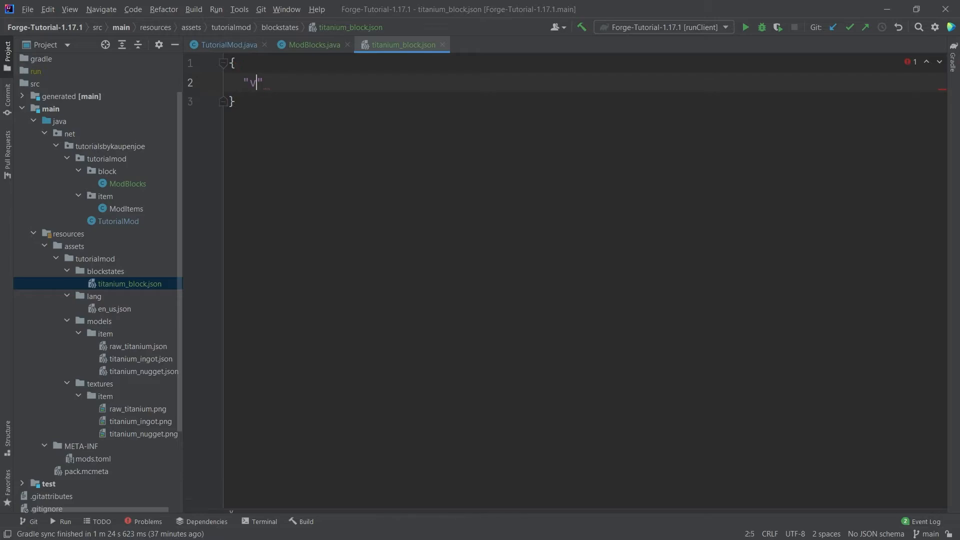
{"action": "type", "text": "ariants\": {"}
{"action": "type", "text": "\"\": { "}
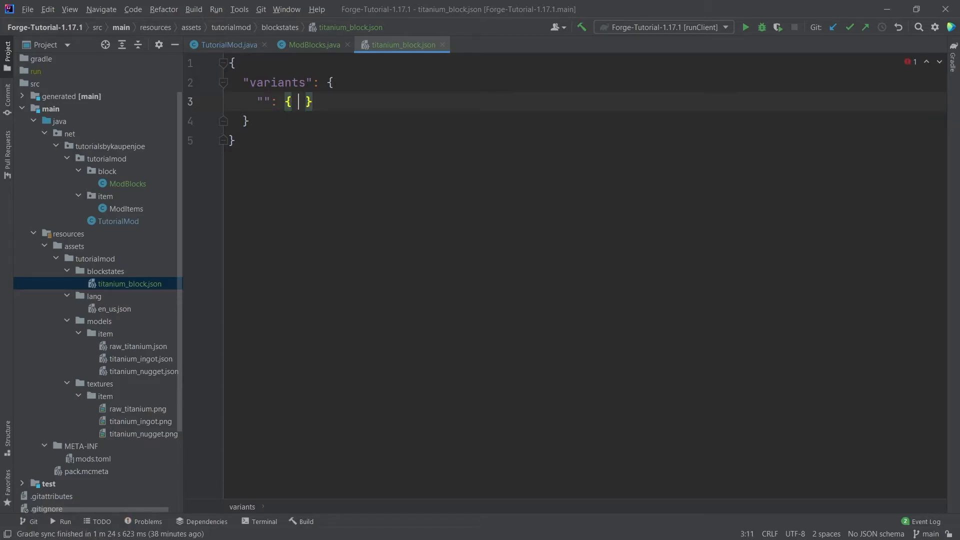
{"action": "type", "text": "\"model\": \"tutorialmo\""}
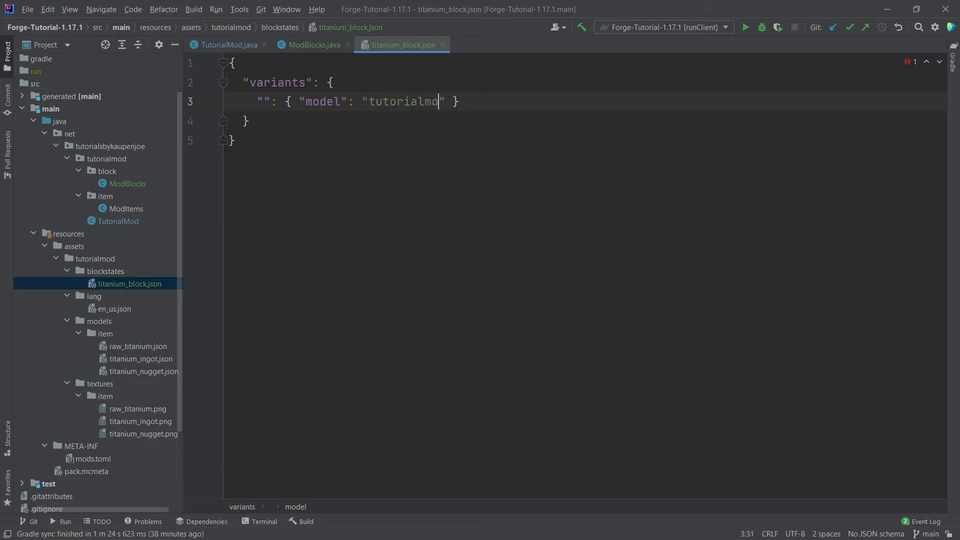
{"action": "type", "text": ":block/"}
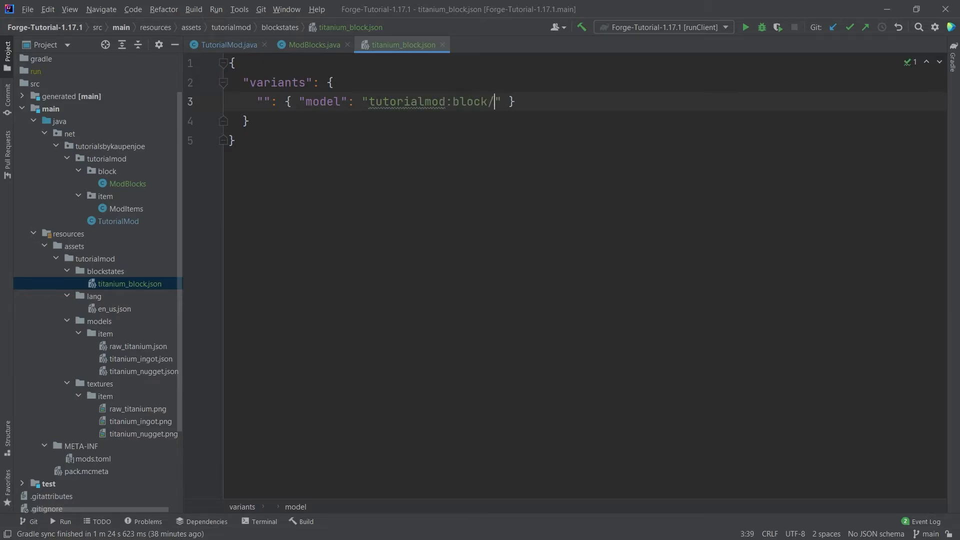
{"action": "type", "text": "titanium_block"}
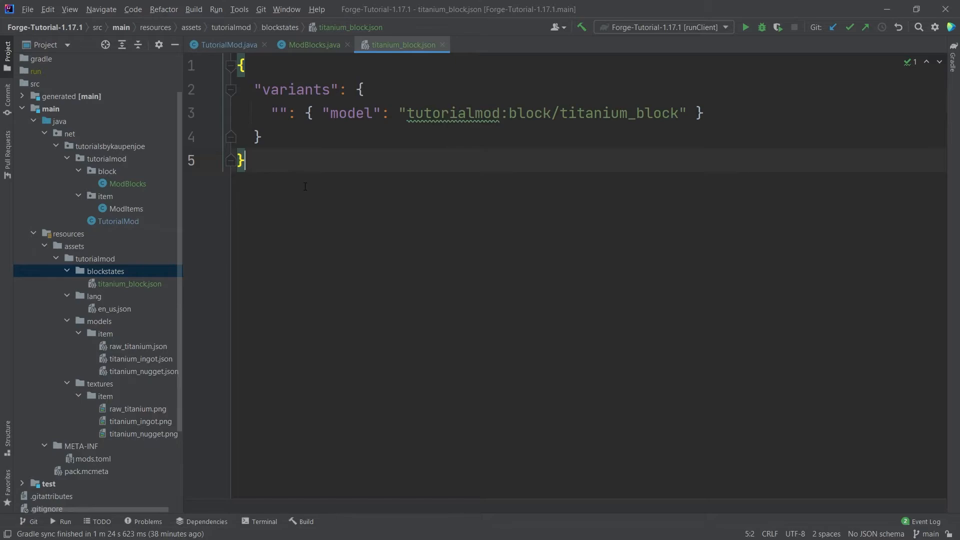
{"action": "mouse_move", "coordinate": [440, 227]}
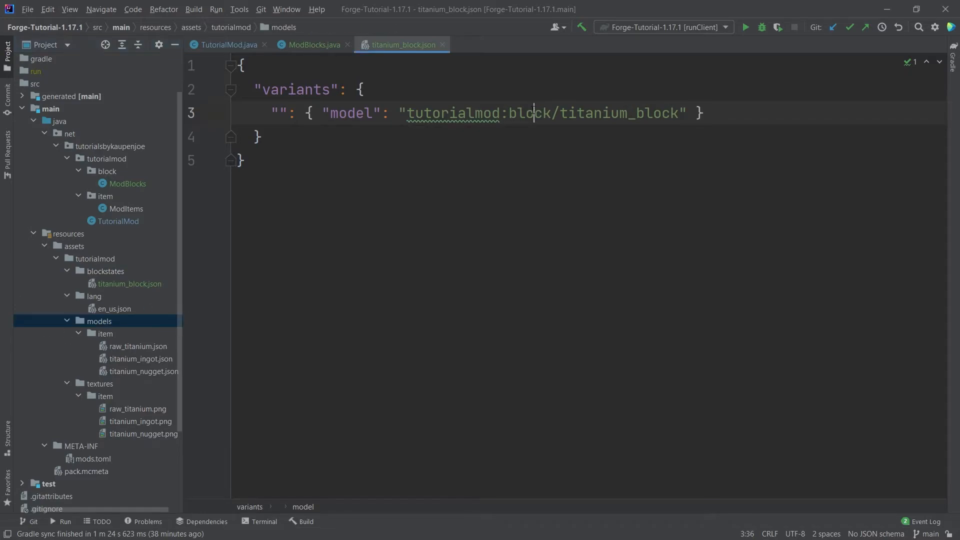
Step: Create a block directory under models and a new titanium_block.json file in it
{"action": "left_click", "coordinate": [618, 113]}
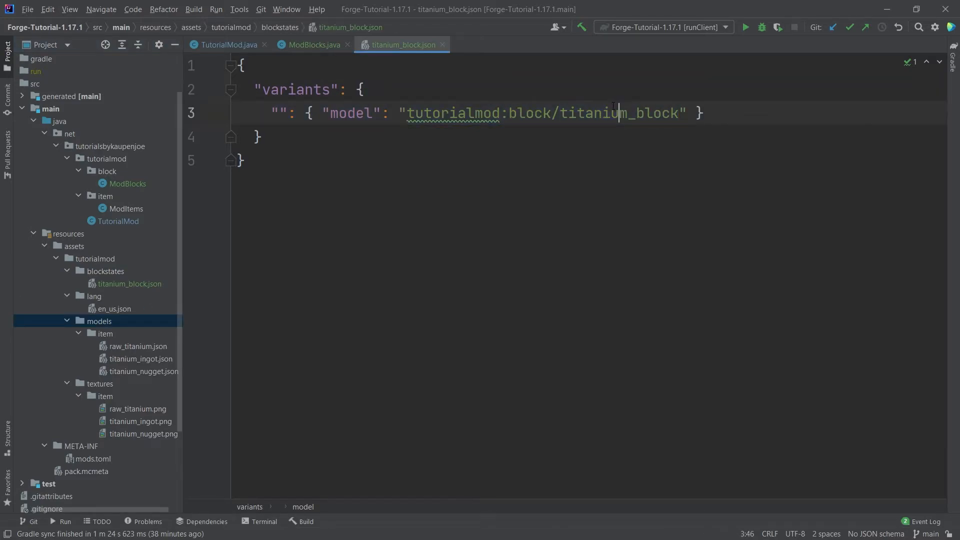
{"action": "left_click", "coordinate": [99, 321]}
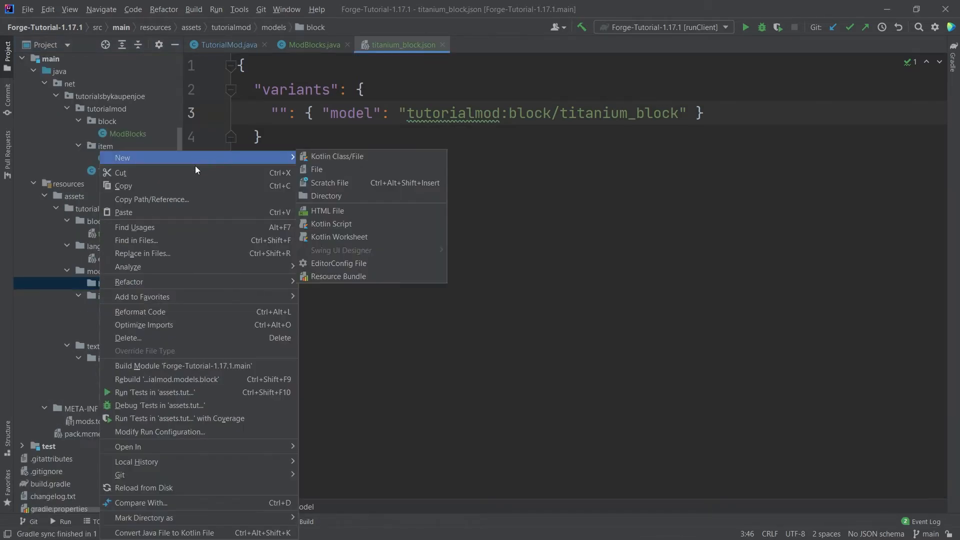
{"action": "left_click", "coordinate": [317, 169]}
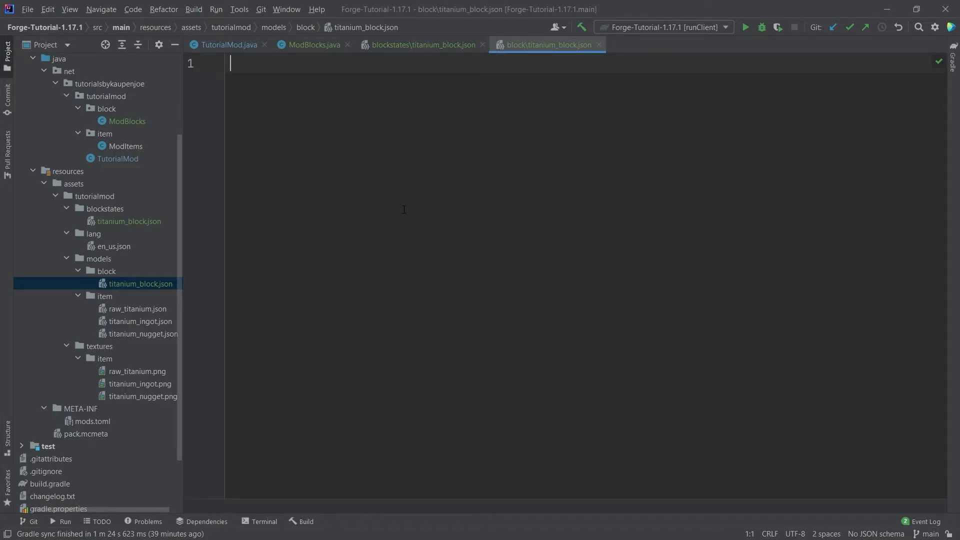
Step: Write the model JSON with parent block/cube_all and texture all set to tutorialmod:block/titanium_block
{"action": "type", "text": "{"}
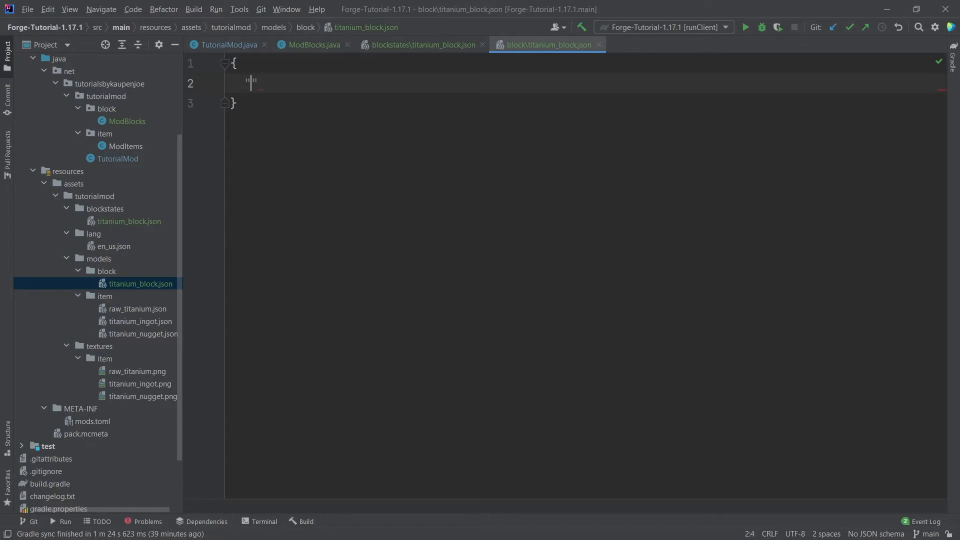
{"action": "type", "text": "parent\":"}
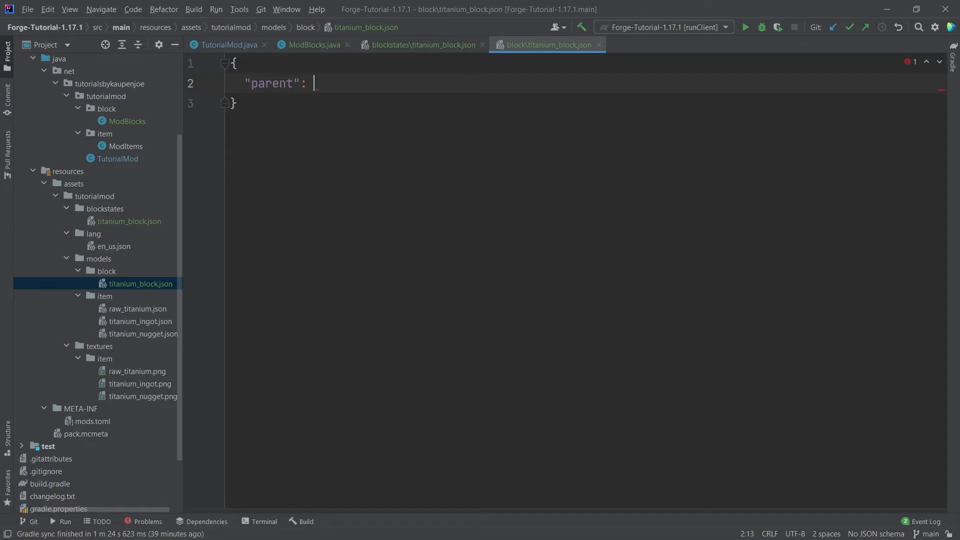
{"action": "type", "text": "\"block/\""}
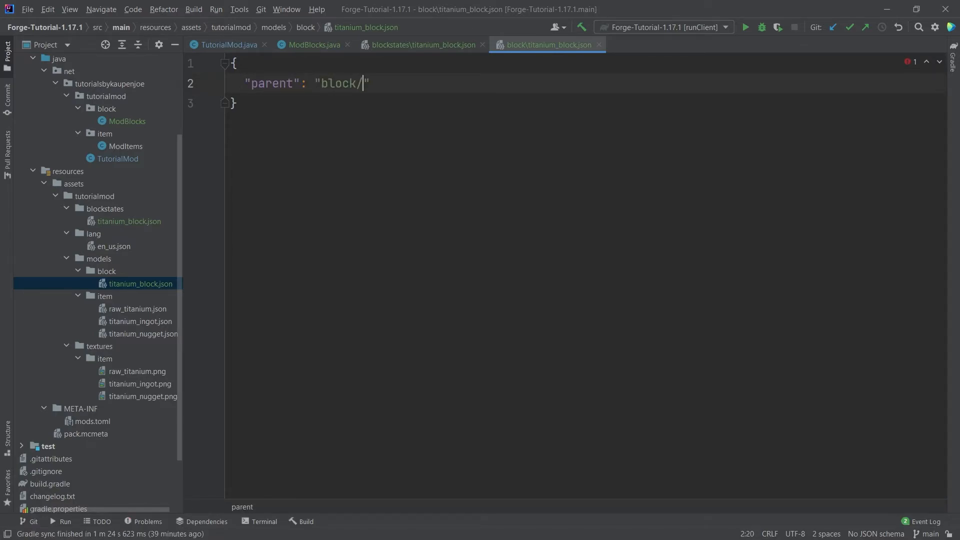
{"action": "type", "text": "cube_all\";"}
{"action": "type", "text": "\"all"}
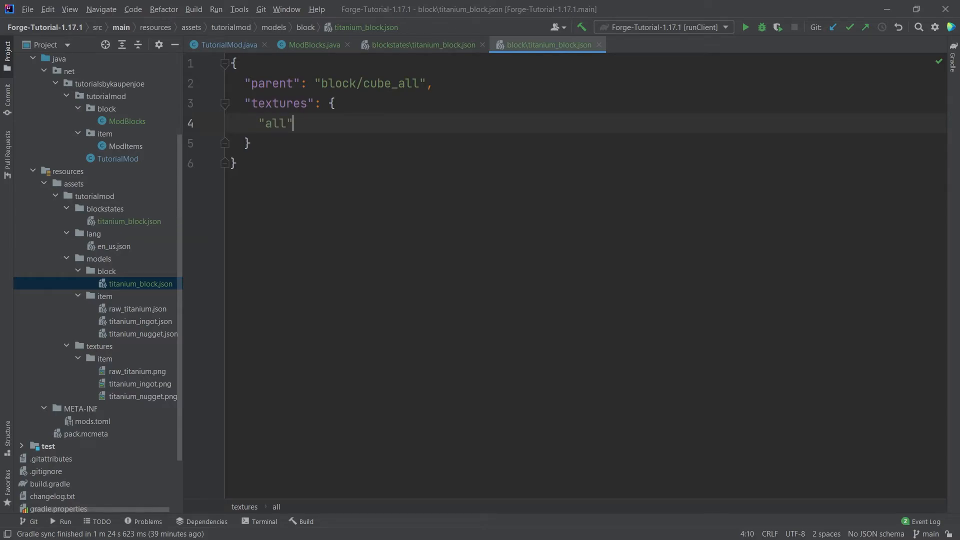
{"action": "type", "text": ": \"tutorialmod:\""}
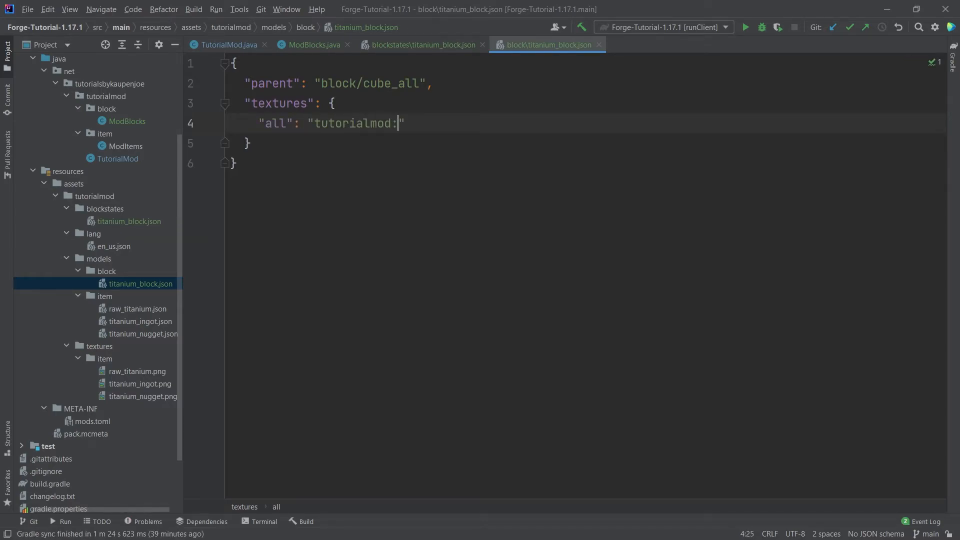
{"action": "type", "text": "block/tita"}
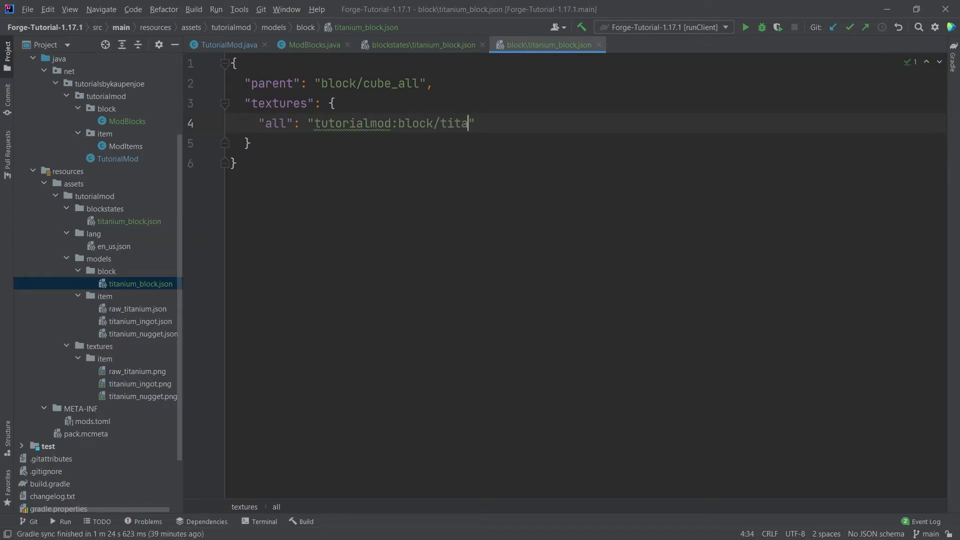
{"action": "type", "text": "nium_block"}
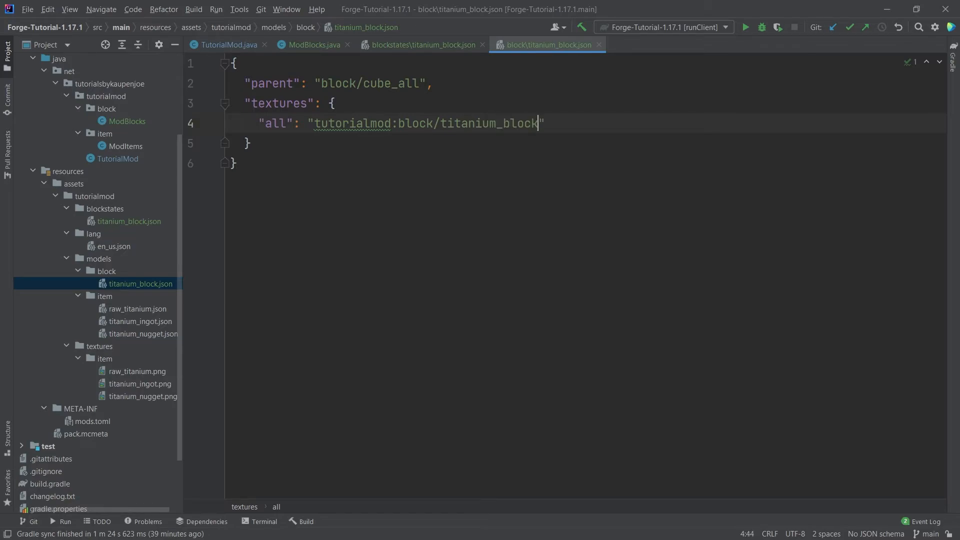
Step: Review the all texture key and tutorialmod namespace, then select the textures folder
{"action": "left_click", "coordinate": [463, 214]}
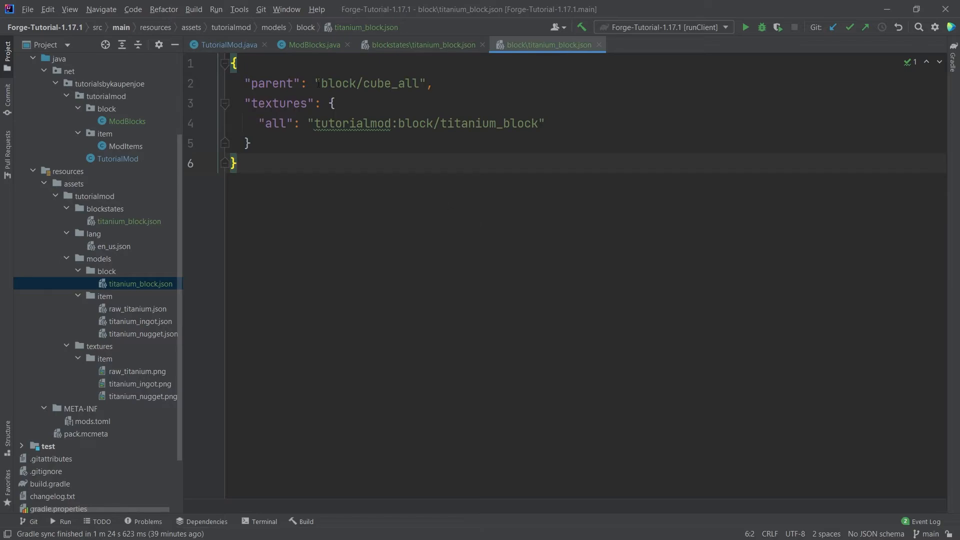
{"action": "left_click", "coordinate": [433, 83]}
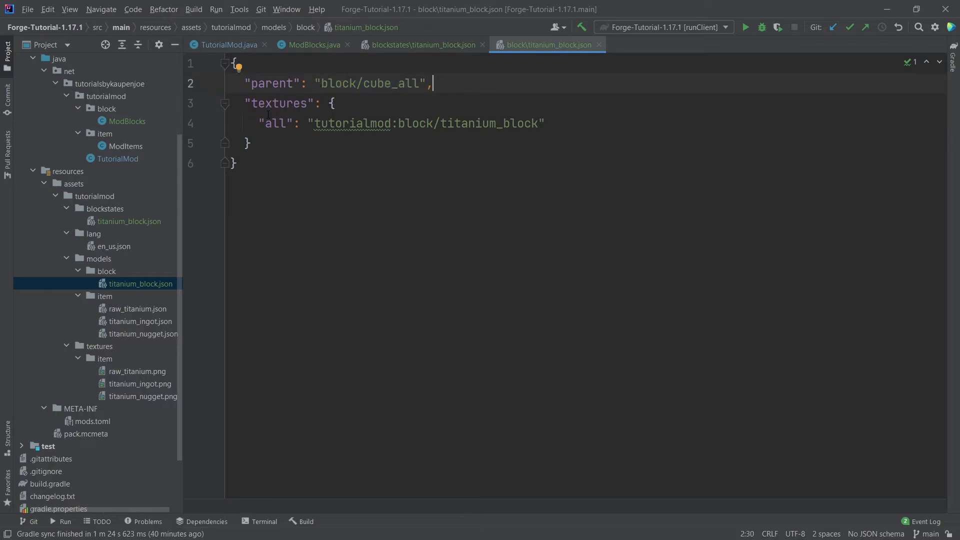
{"action": "double_click", "coordinate": [275, 123]}
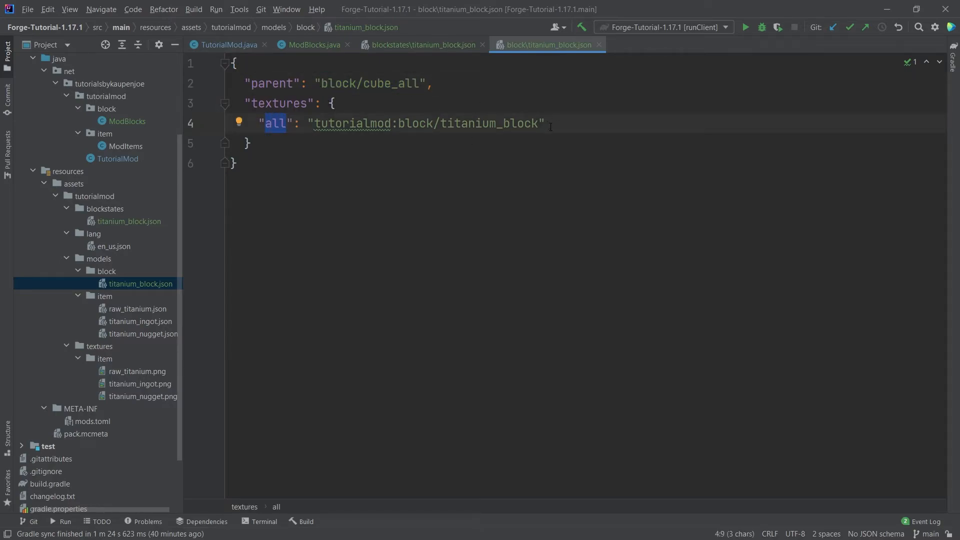
{"action": "left_click", "coordinate": [538, 123]}
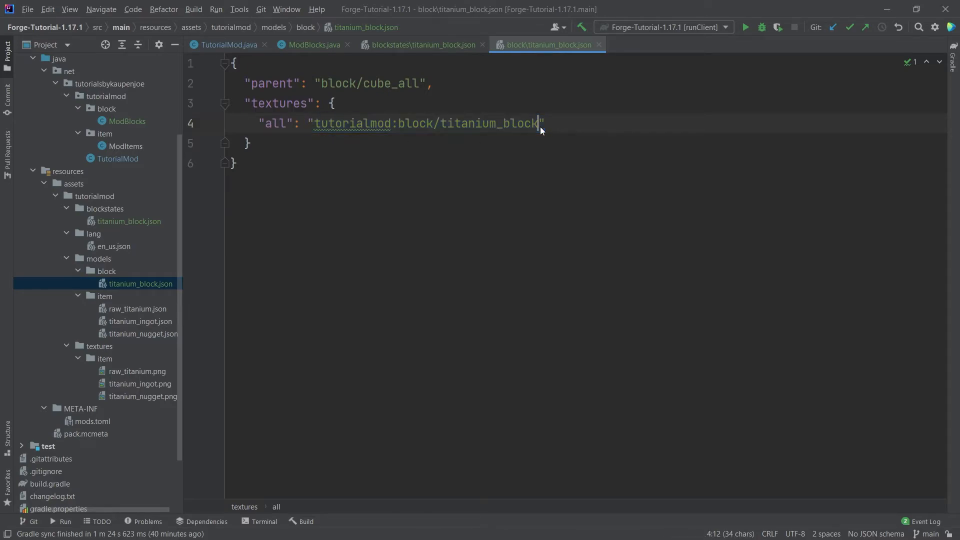
{"action": "double_click", "coordinate": [279, 103]}
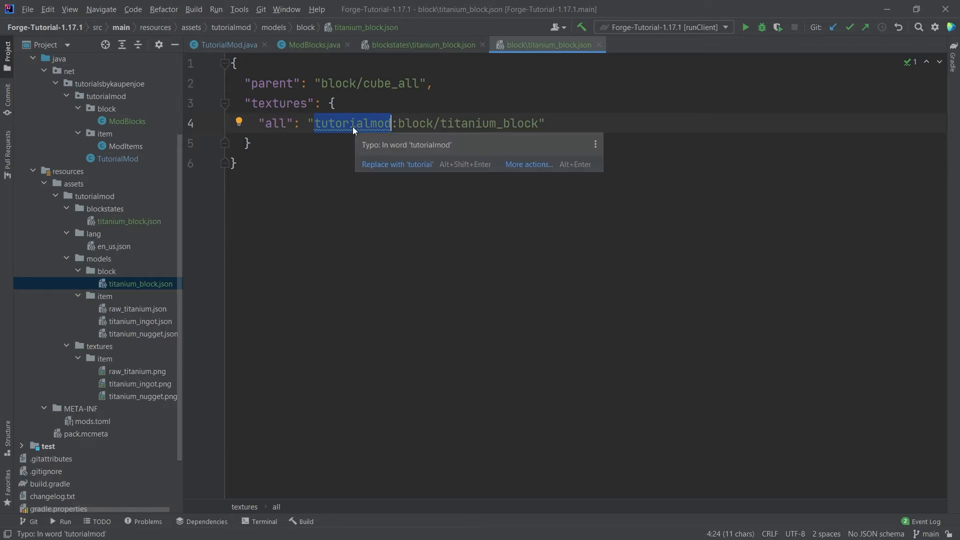
{"action": "left_click", "coordinate": [94, 196]}
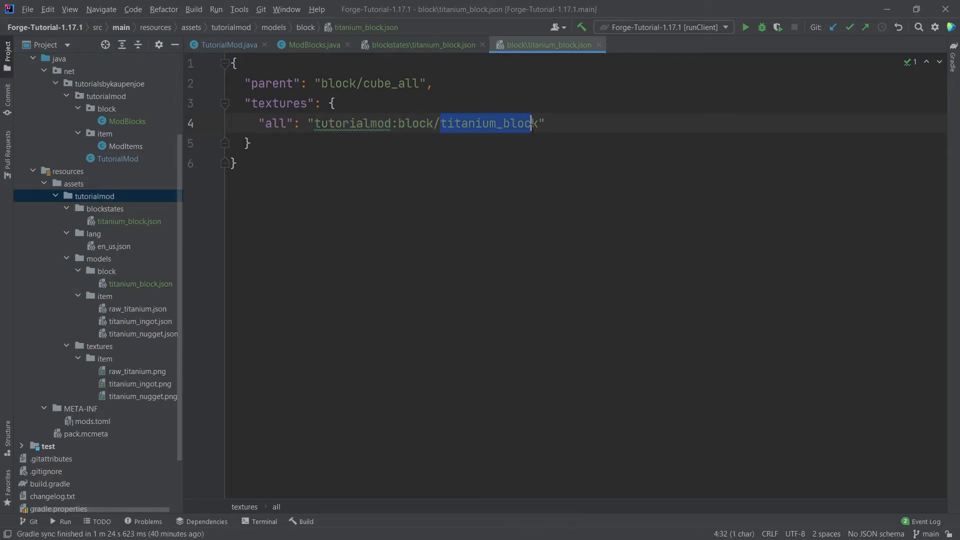
{"action": "left_click", "coordinate": [99, 346]}
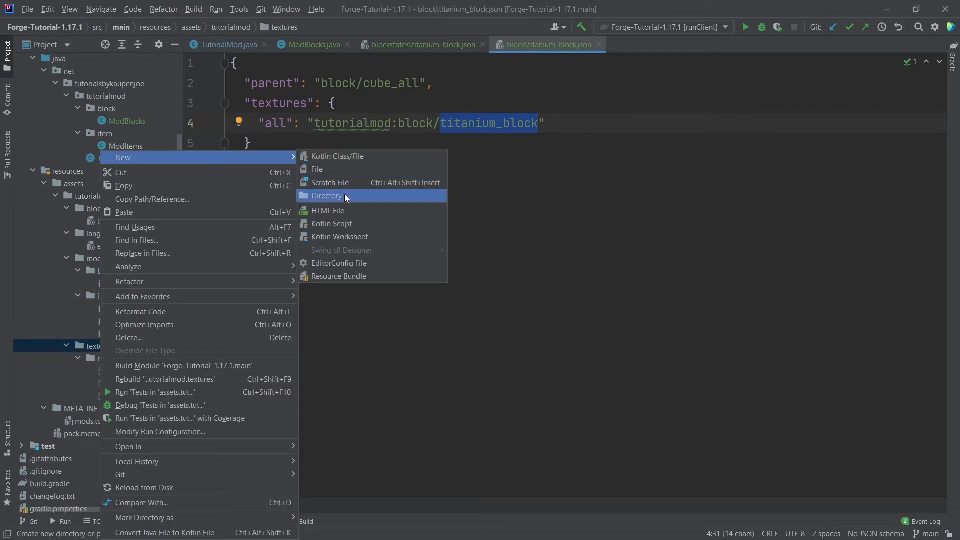
Step: Create a block folder under textures and copy titanium_block.png into it
{"action": "left_click", "coordinate": [327, 196]}
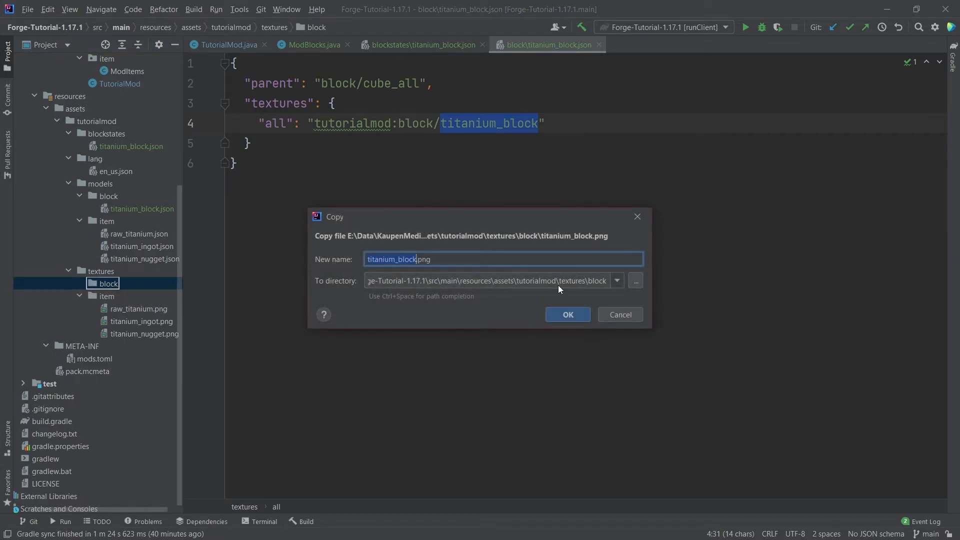
{"action": "left_click", "coordinate": [566, 314]}
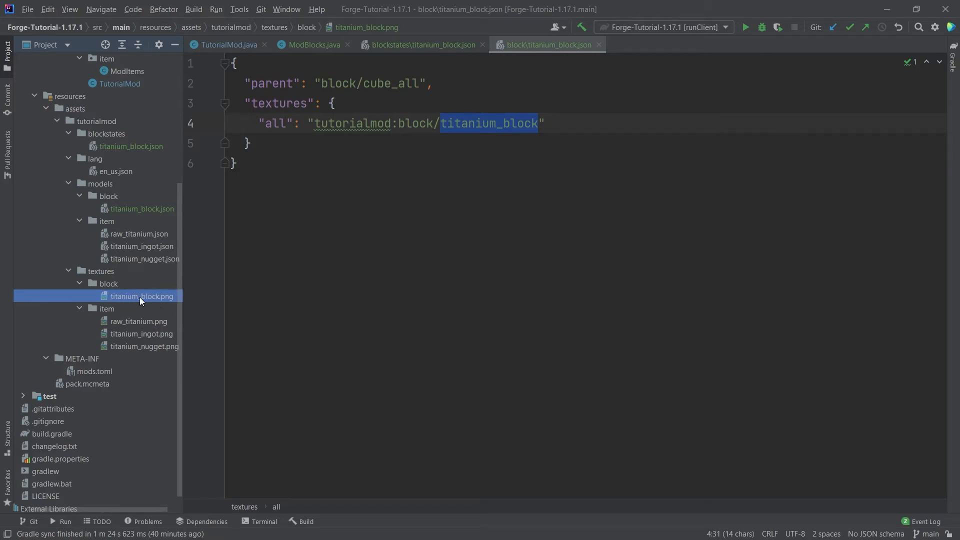
{"action": "left_click", "coordinate": [108, 283]}
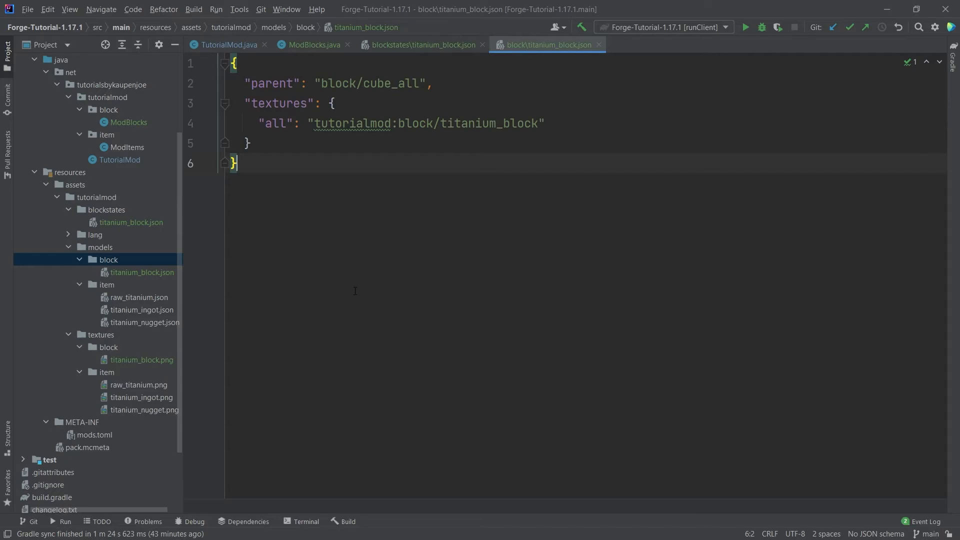
Step: Create a new titanium_block.json file in the models/item folder
{"action": "left_click", "coordinate": [107, 284]}
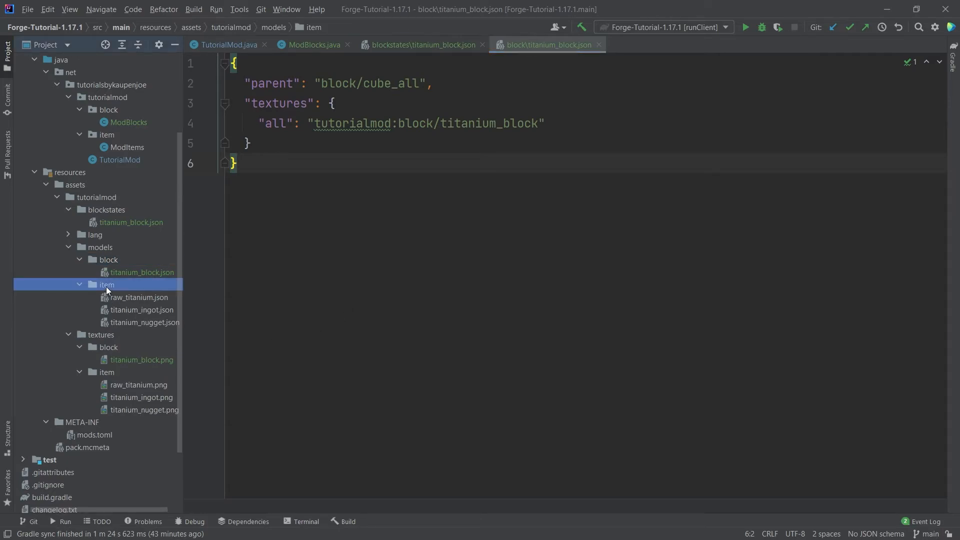
{"action": "left_click", "coordinate": [139, 297]}
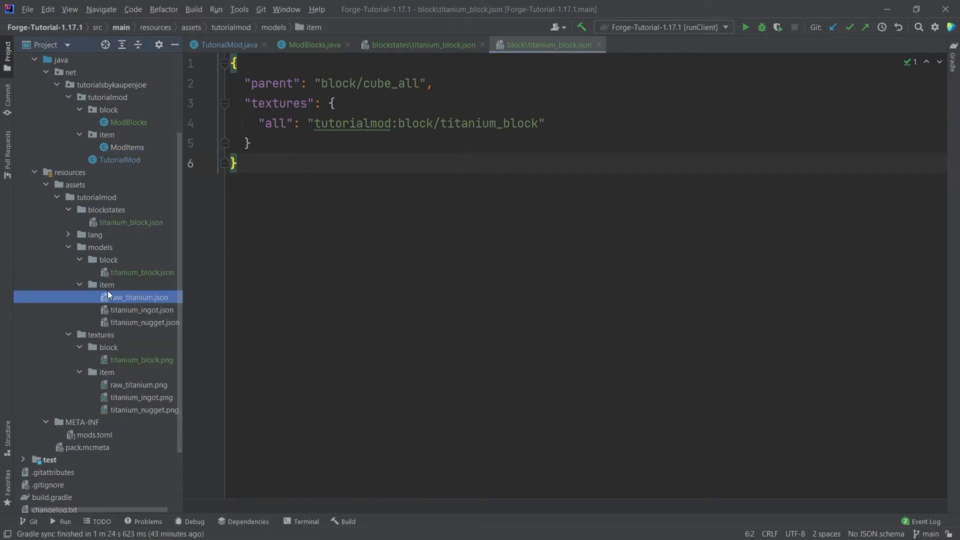
{"action": "right_click", "coordinate": [107, 285]}
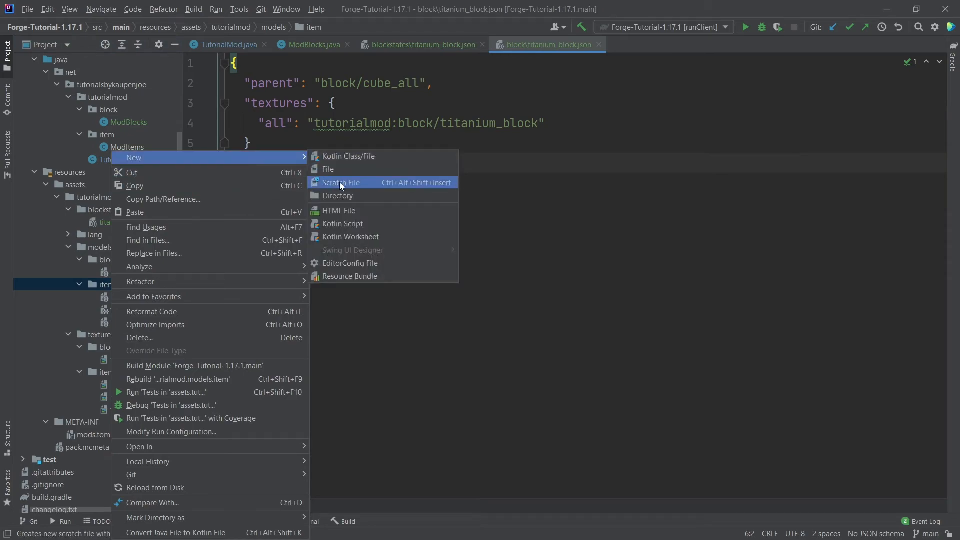
{"action": "left_click", "coordinate": [329, 170]}
{"action": "type", "text": "titanium_blocvk"}
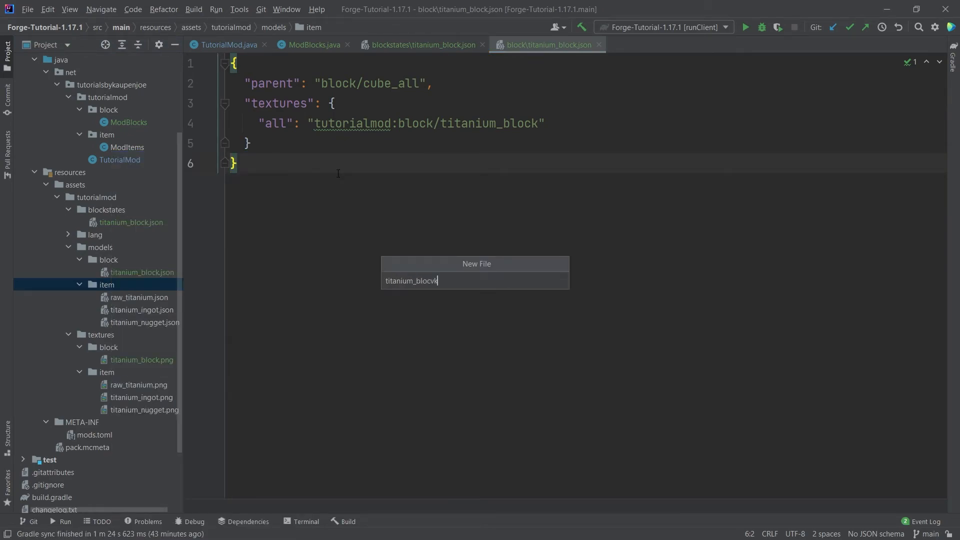
{"action": "key", "text": "Enter"}
{"action": "type", "text": "{"}
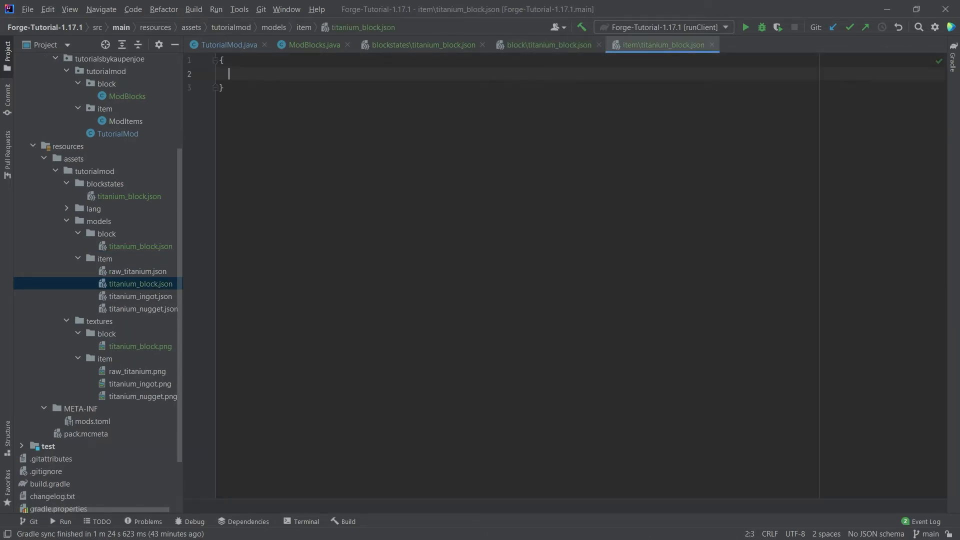
Step: Set the item model parent to tutorialmod:block/titanium_block and switch to en_us.json
{"action": "type", "text": "\"parent\":"}
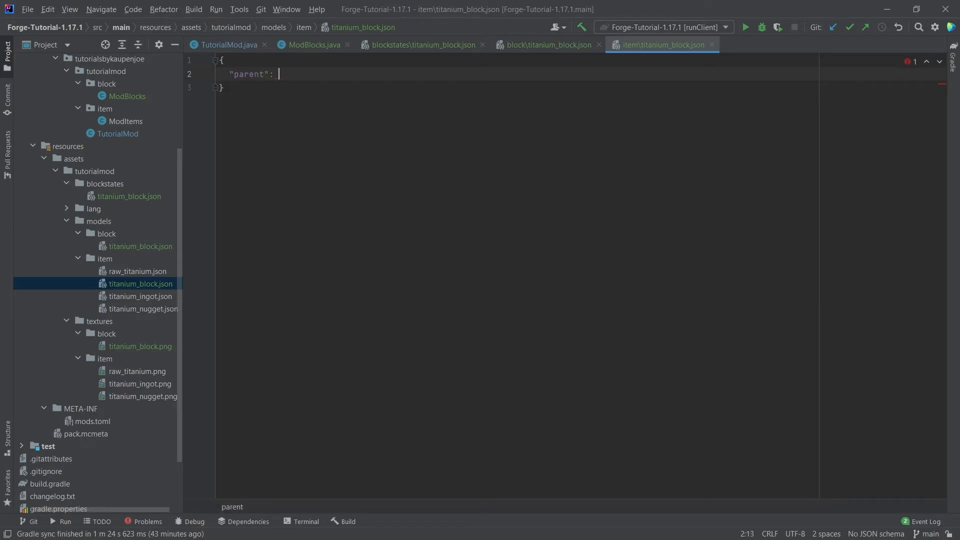
{"action": "type", "text": "\"tutorialmod:\""}
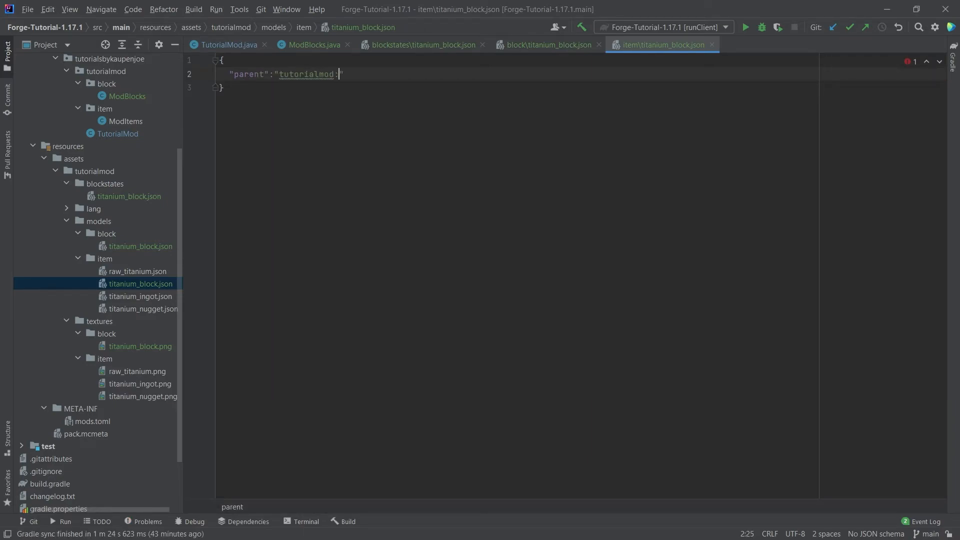
{"action": "type", "text": "block/titanium_block"}
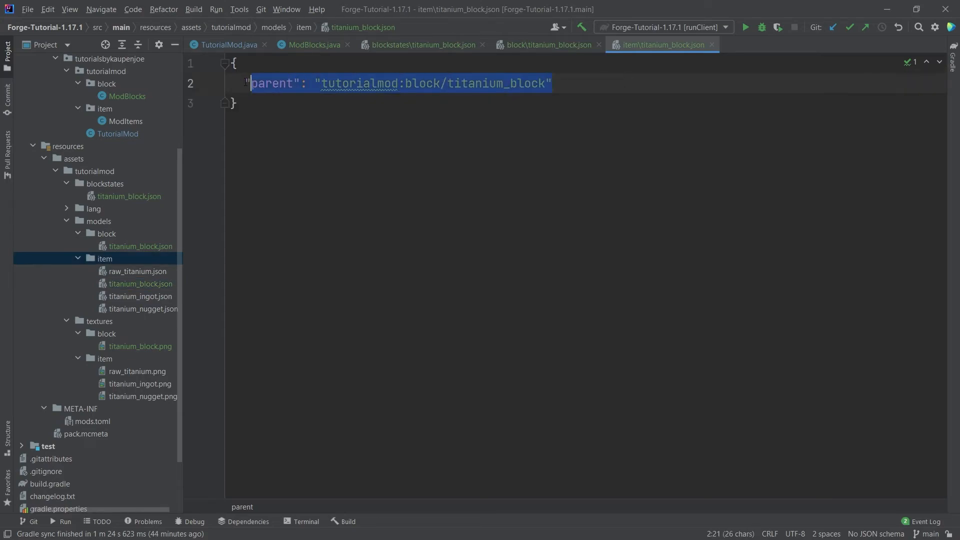
{"action": "left_click", "coordinate": [140, 246]}
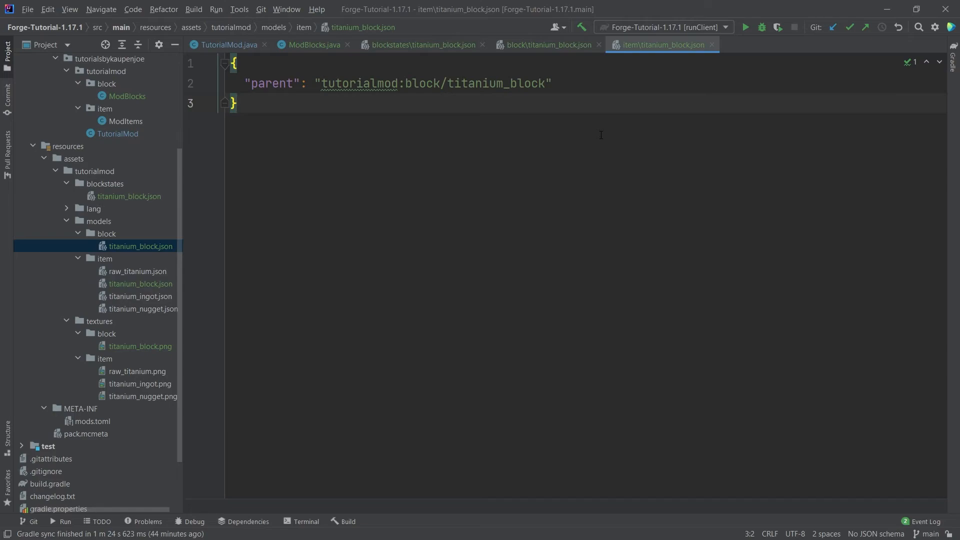
{"action": "left_click", "coordinate": [547, 44]}
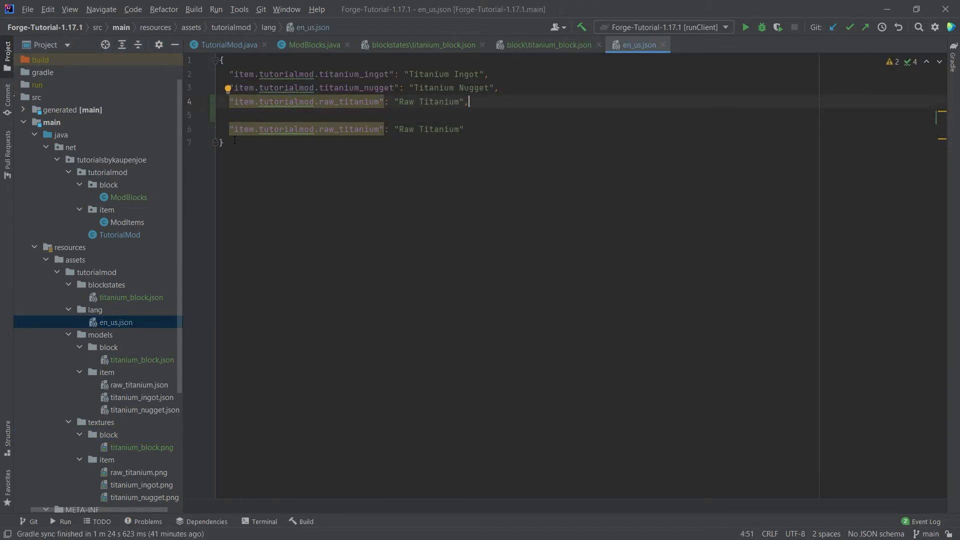
Step: Edit the duplicated line to "block.tutorialmod.titanium_block": "Titanium Block"
{"action": "type", "text": "block"}
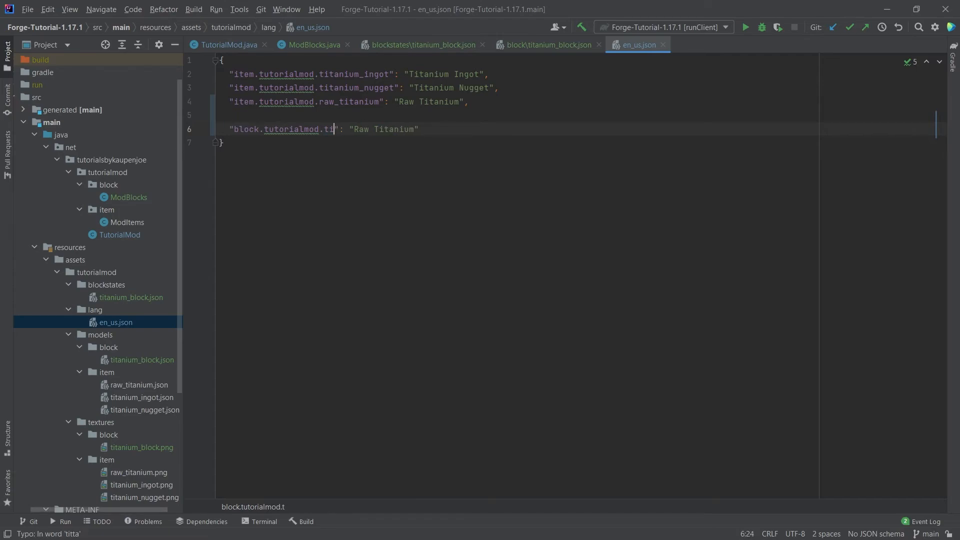
{"action": "type", "text": "tanium_block"}
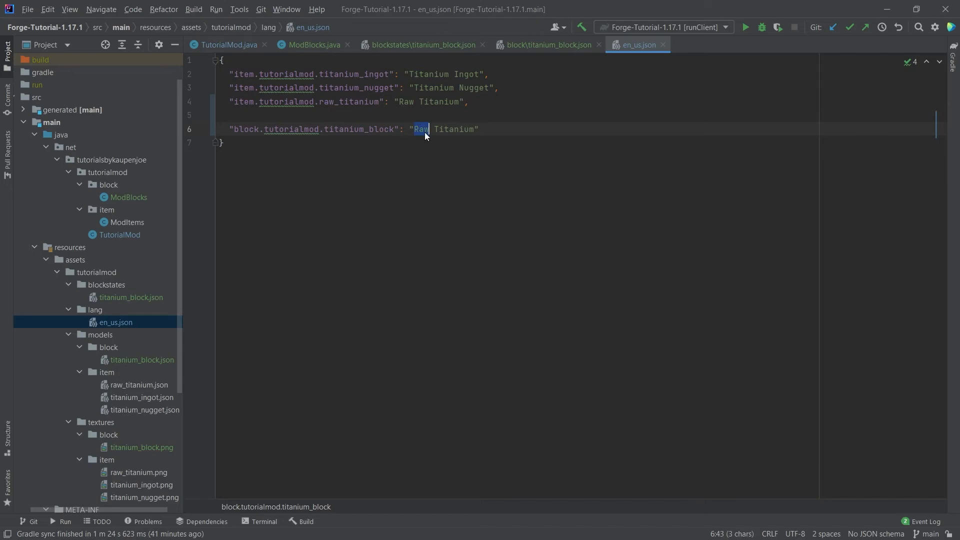
{"action": "type", "text": "Titanium Block"}
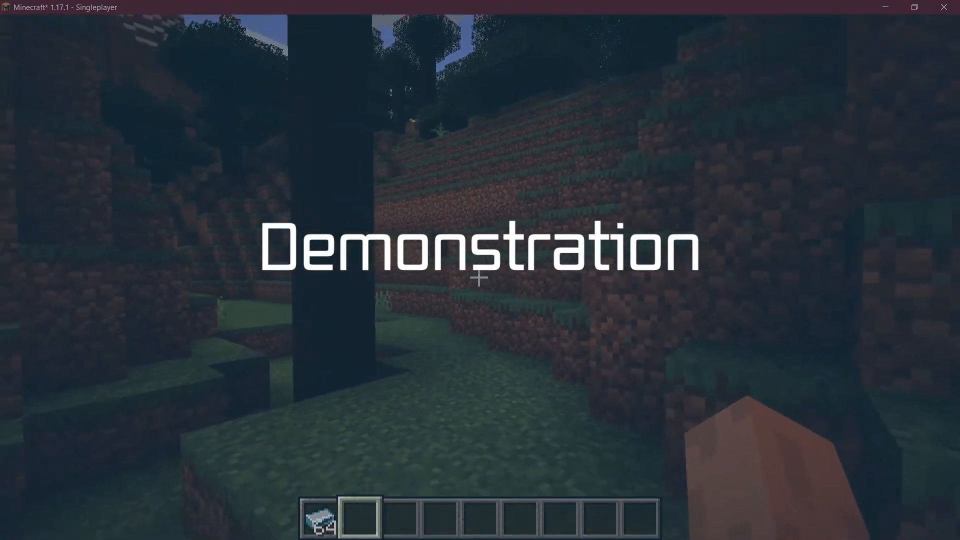
Step: Take the titanium block from the creative inventory's Miscellaneous tab for placing in the world
{"action": "key", "text": "e"}
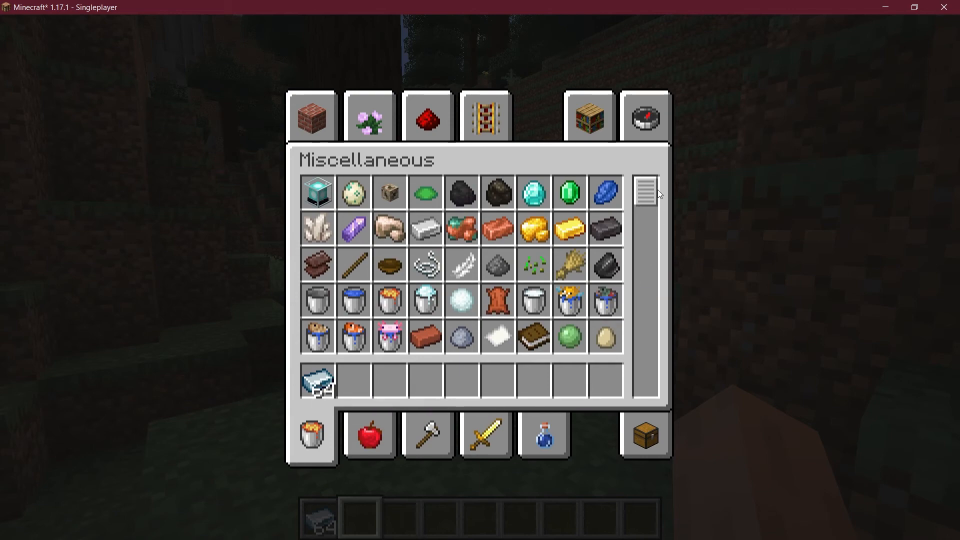
{"action": "scroll", "scroll_direction": "down", "scroll_amount": 3}
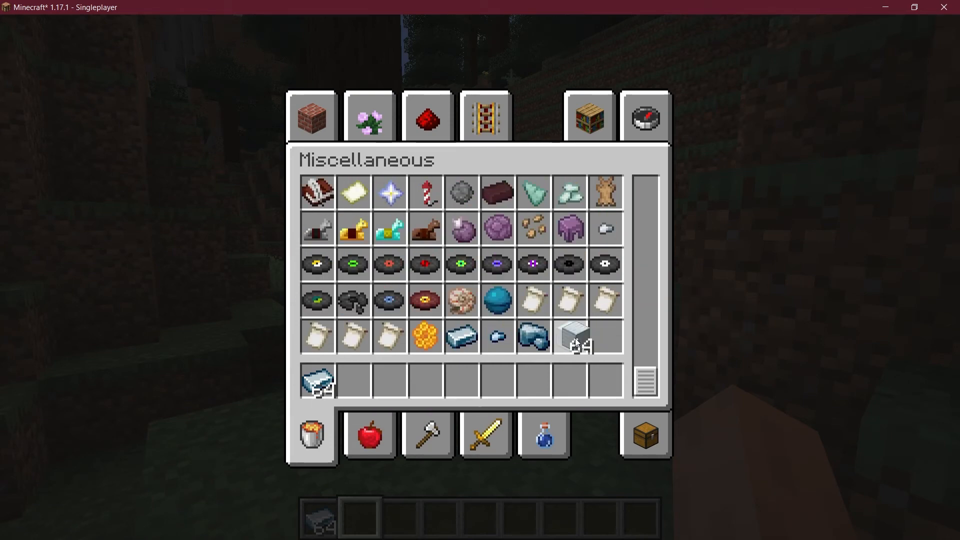
{"action": "key", "text": "Escape"}
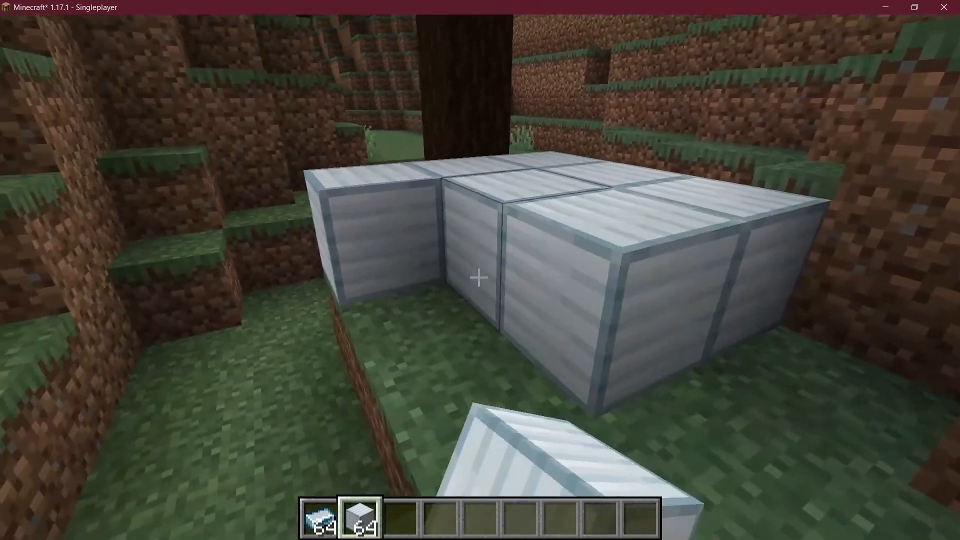
{"action": "mouse_move", "coordinate": [480, 277]}
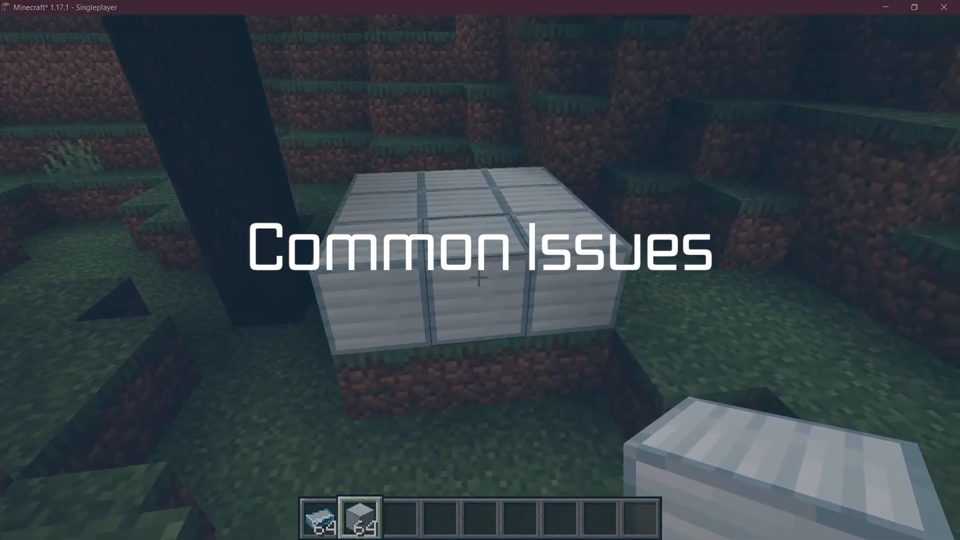
{"action": "key", "text": "e"}
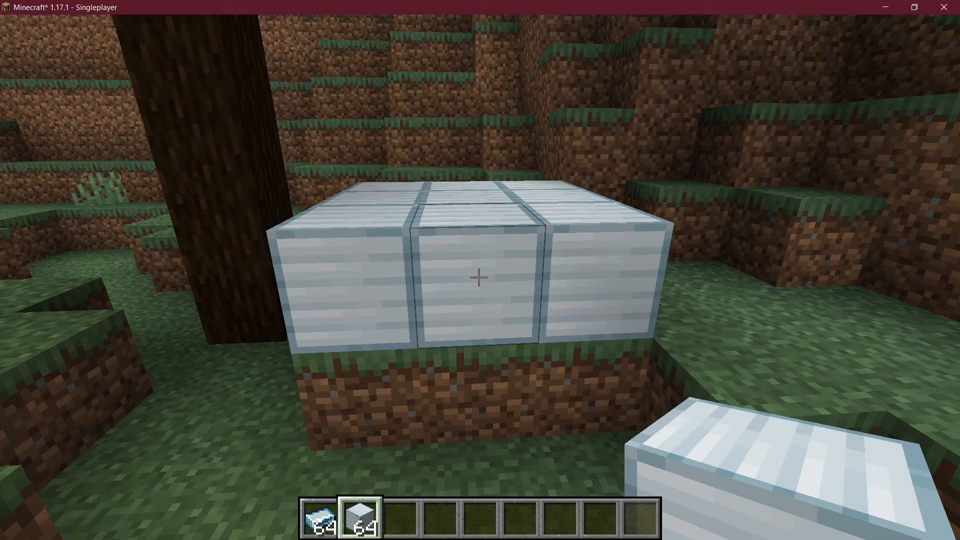
{"action": "key", "text": "e"}
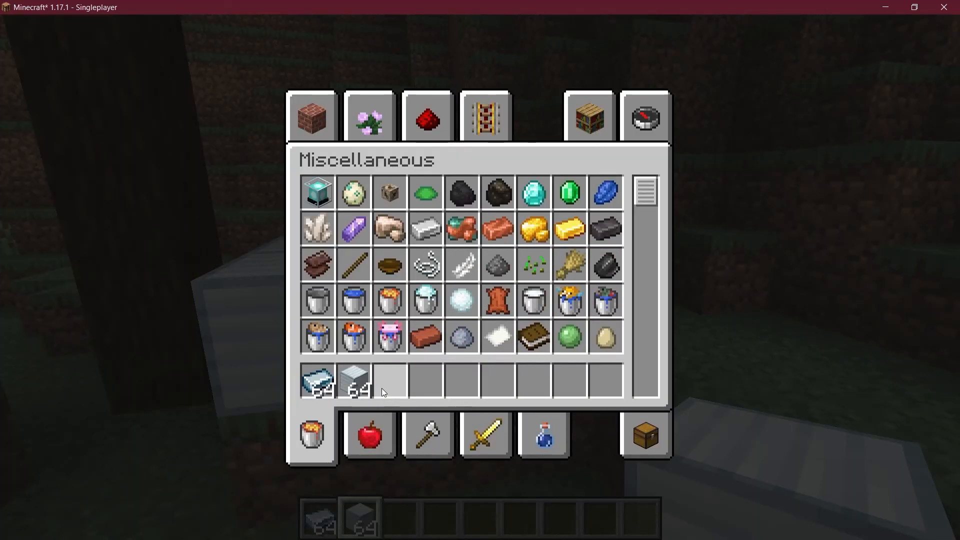
{"action": "key", "text": "Escape"}
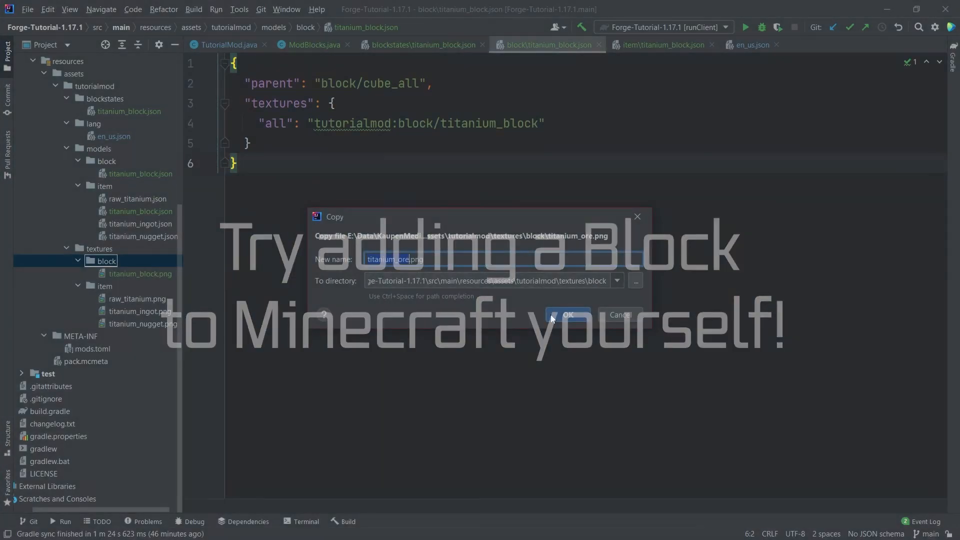
Step: Copy titanium_ore.png into textures/block and return to ModBlocks at the blank line below TITANIUM_BLOCK
{"action": "left_click", "coordinate": [566, 314]}
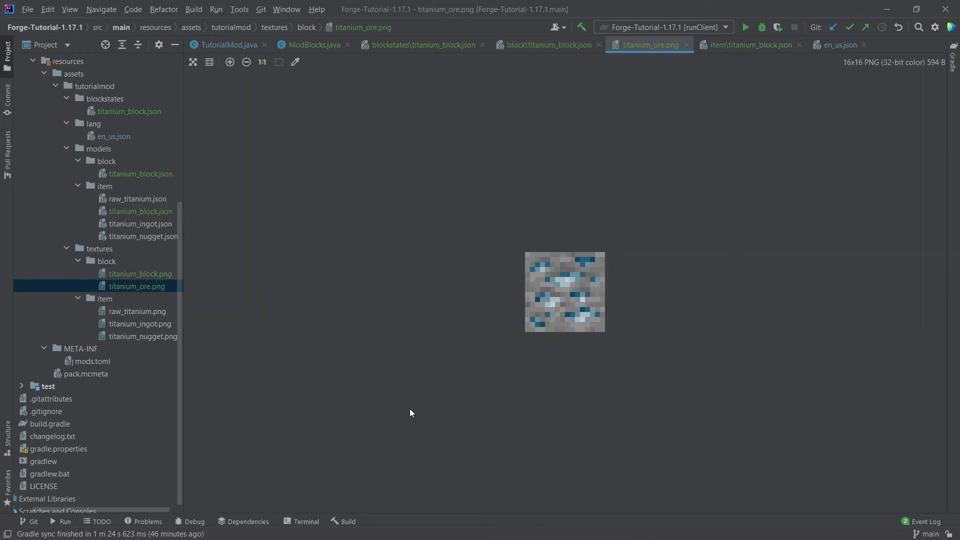
{"action": "mouse_move", "coordinate": [516, 340]}
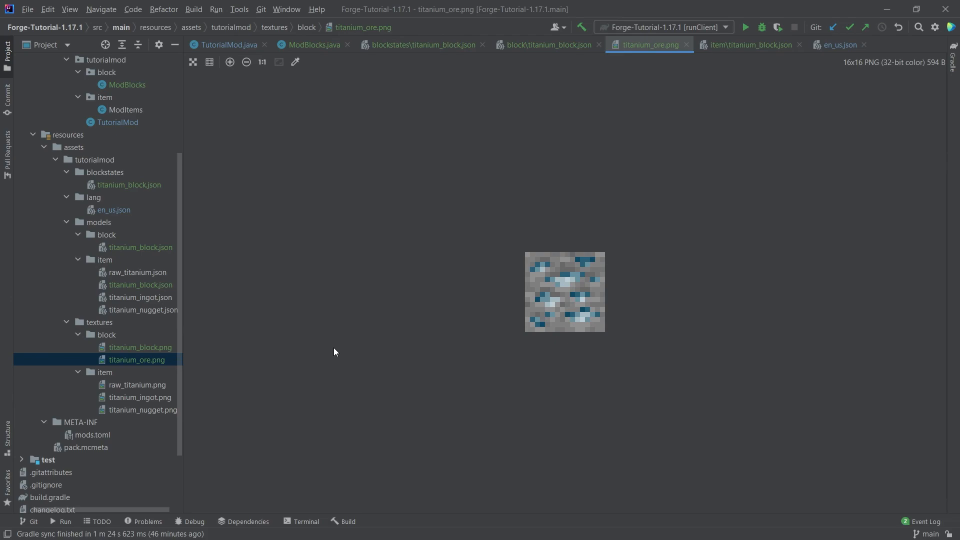
{"action": "mouse_move", "coordinate": [127, 356]}
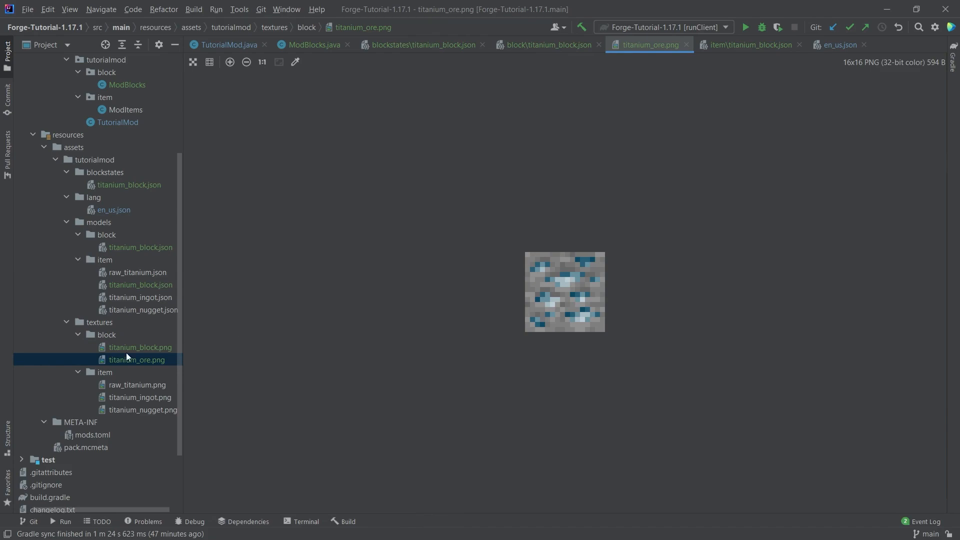
{"action": "scroll", "scroll_direction": "up", "scroll_amount": 3}
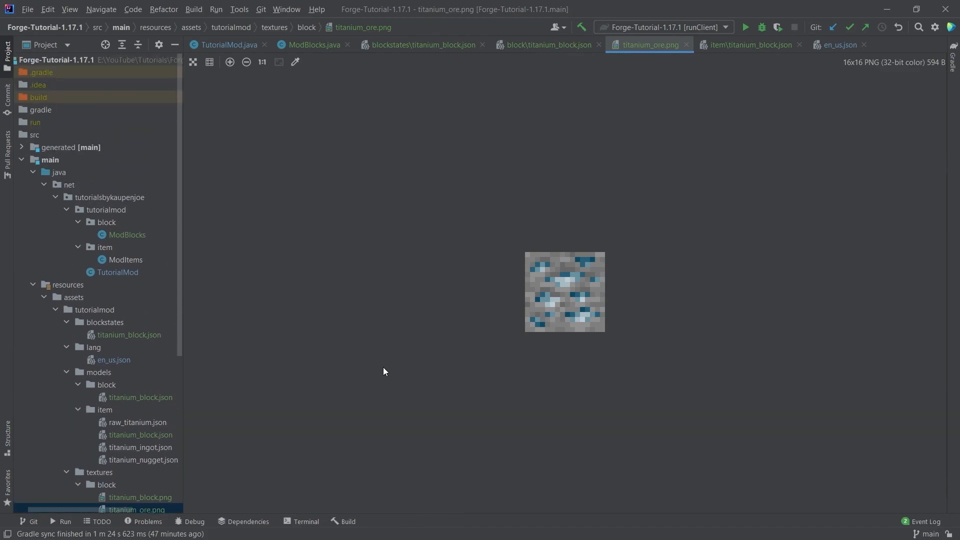
{"action": "left_click", "coordinate": [312, 45]}
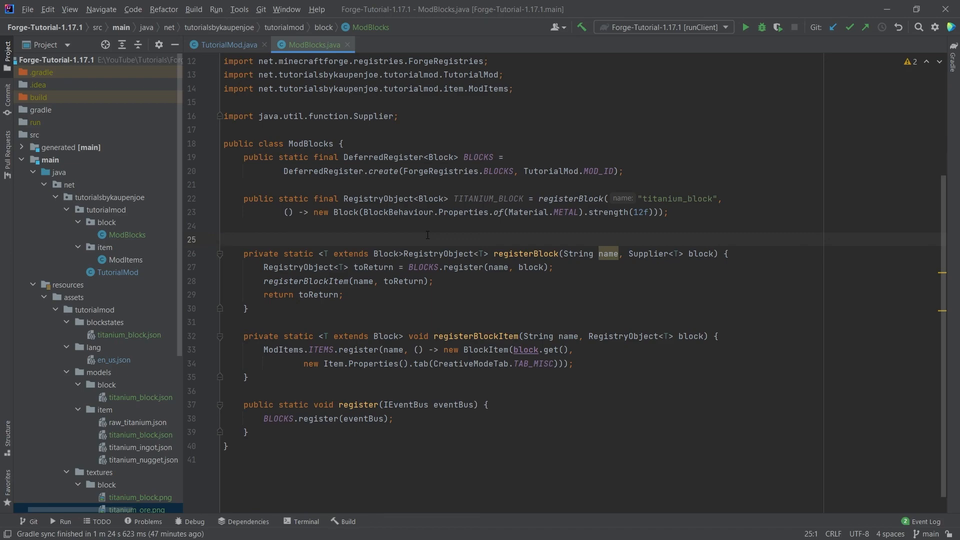
{"action": "left_click", "coordinate": [224, 239]}
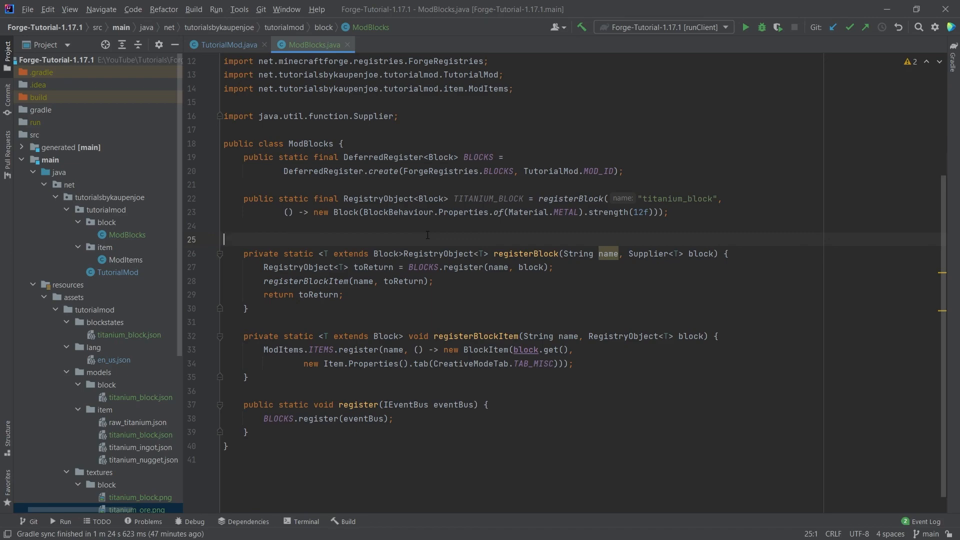